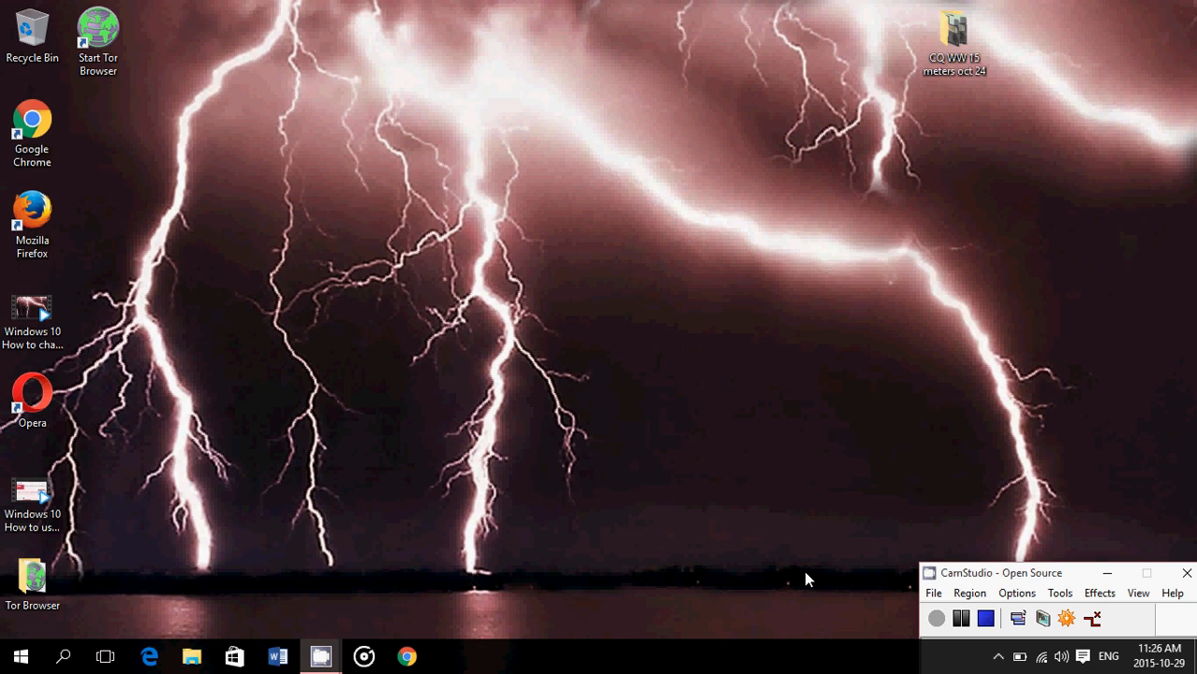
# Launch Google Chrome from the taskbar, loading the Thurrott homepage.
pyautogui.click(406, 655)
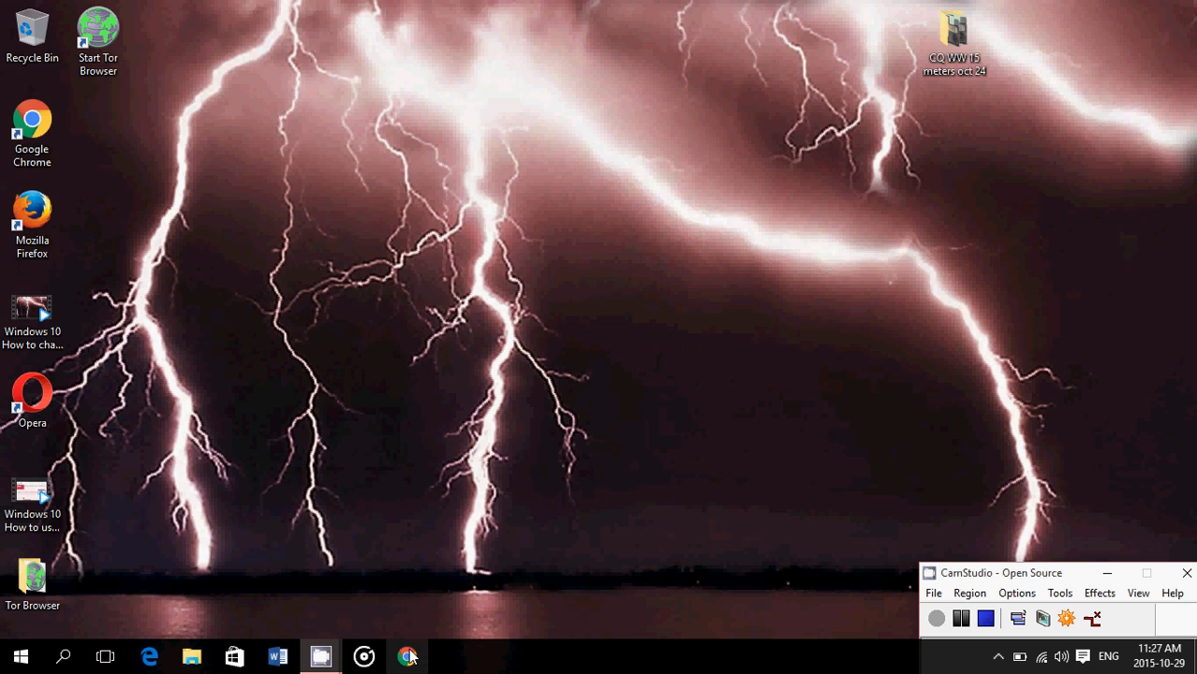
pyautogui.moveTo(408, 656)
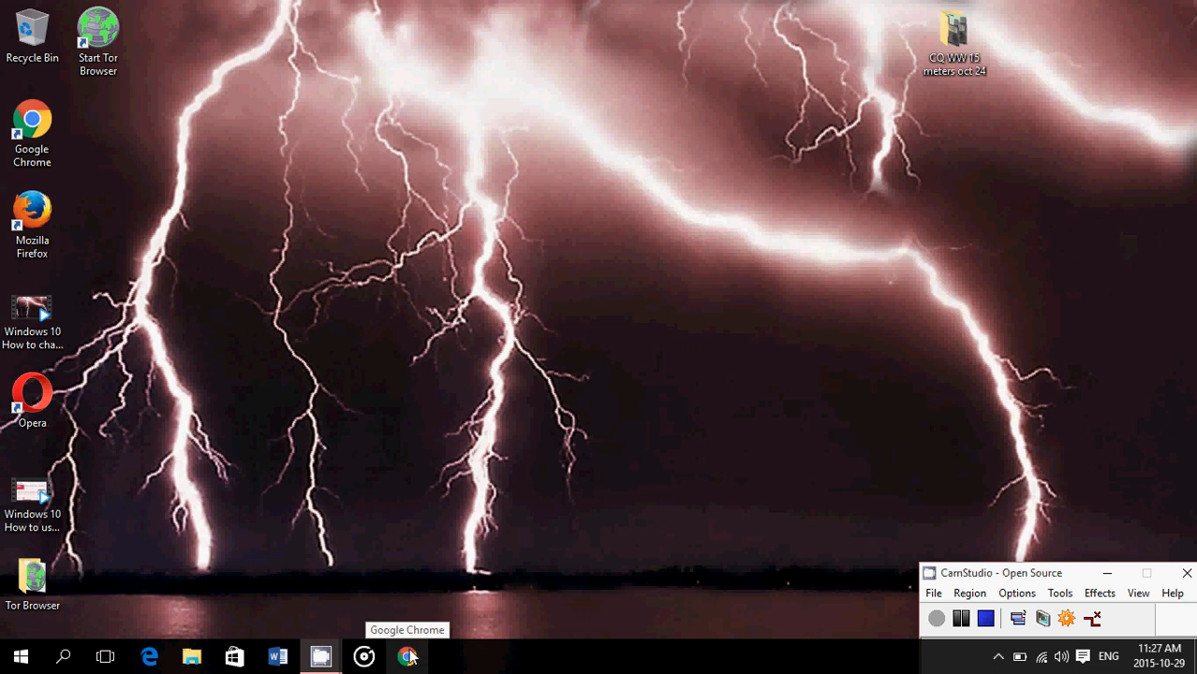
pyautogui.click(409, 655)
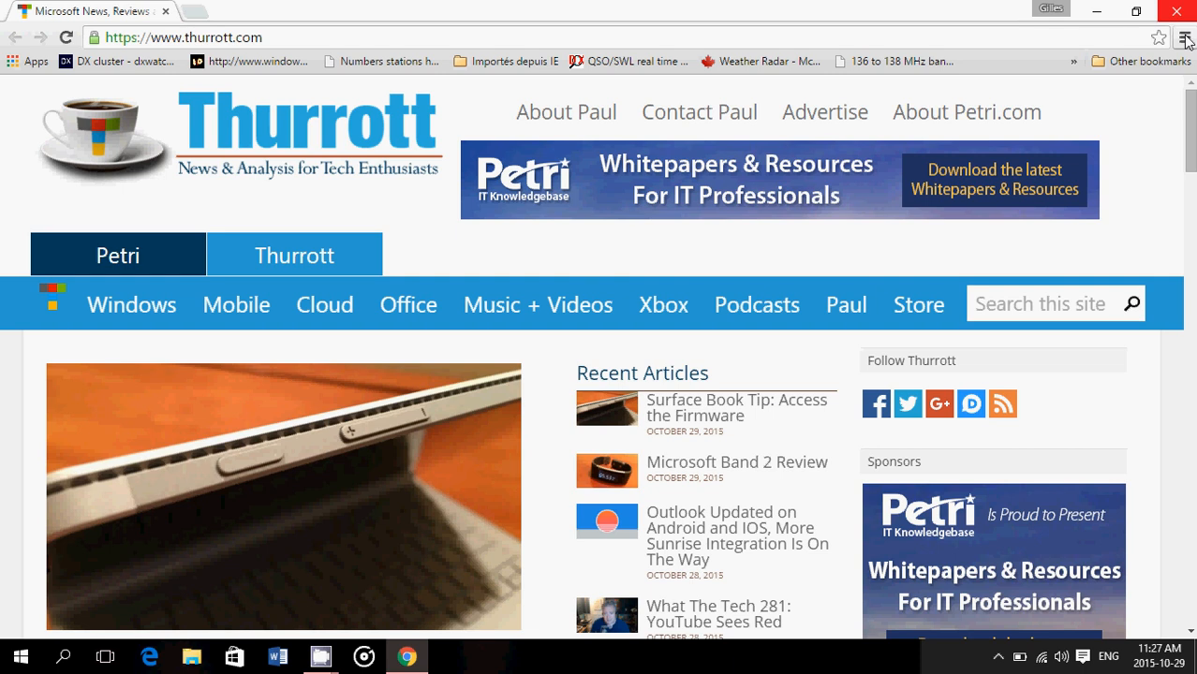
# Open Chrome's Settings page from the menu and scroll to the People and default browser sections.
pyautogui.click(1183, 37)
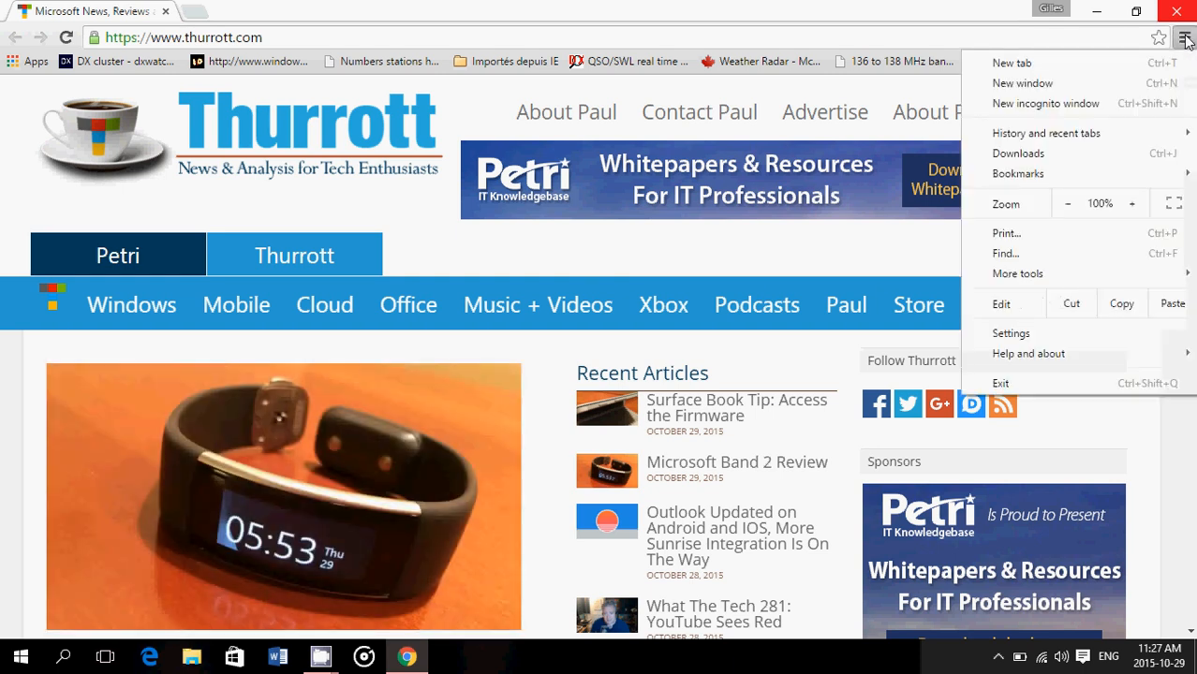
pyautogui.moveTo(1011, 333)
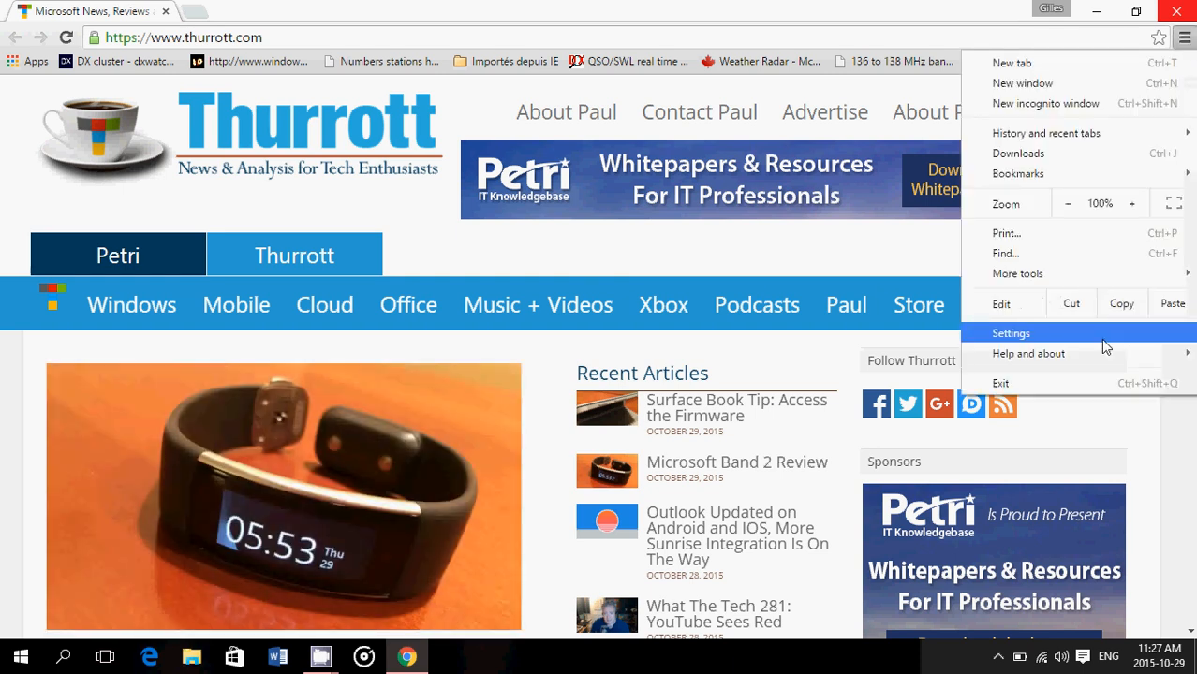
pyautogui.click(1011, 334)
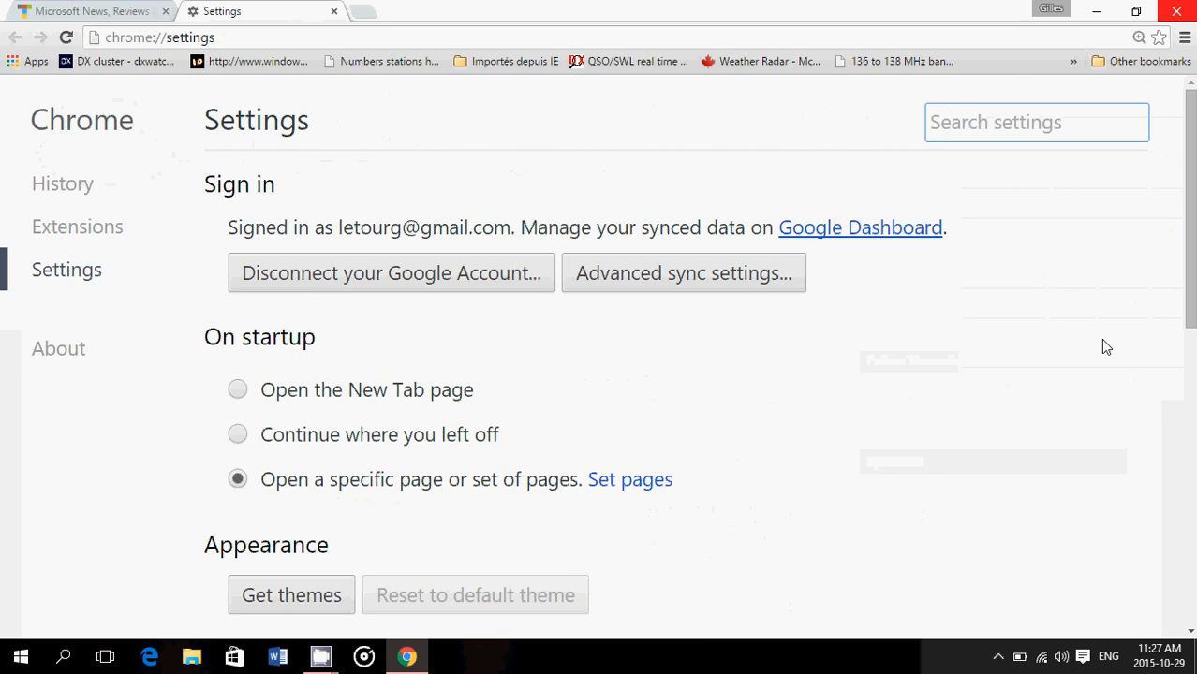
pyautogui.scroll(-3)
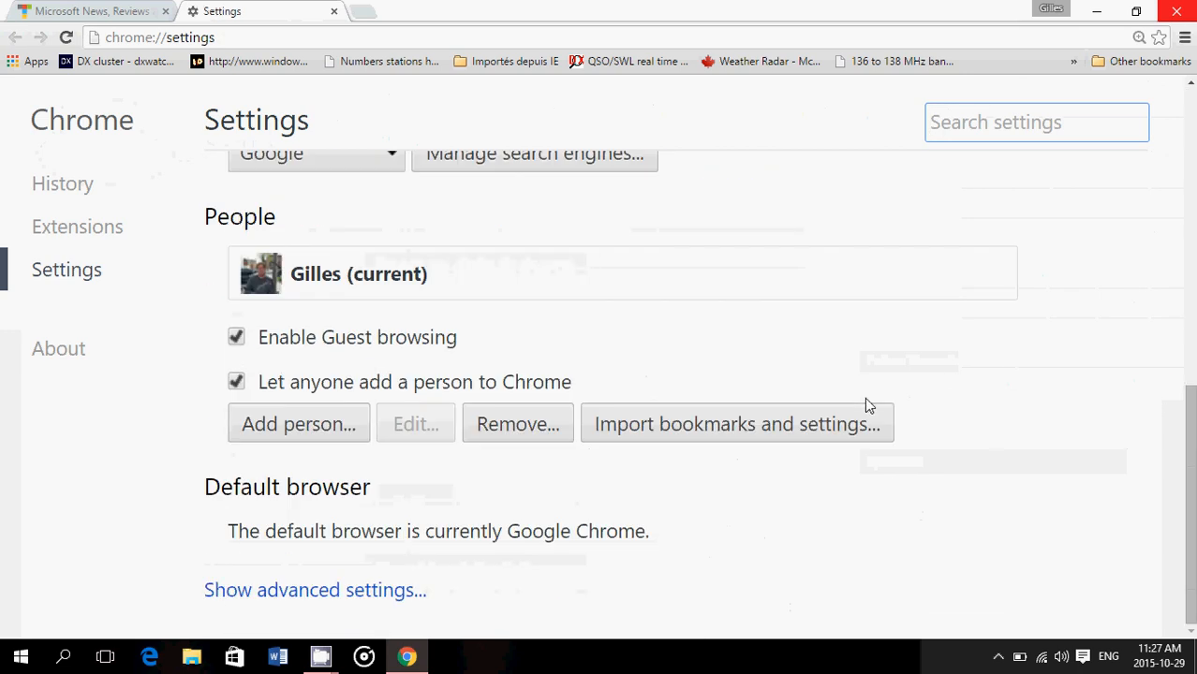
pyautogui.moveTo(327, 531)
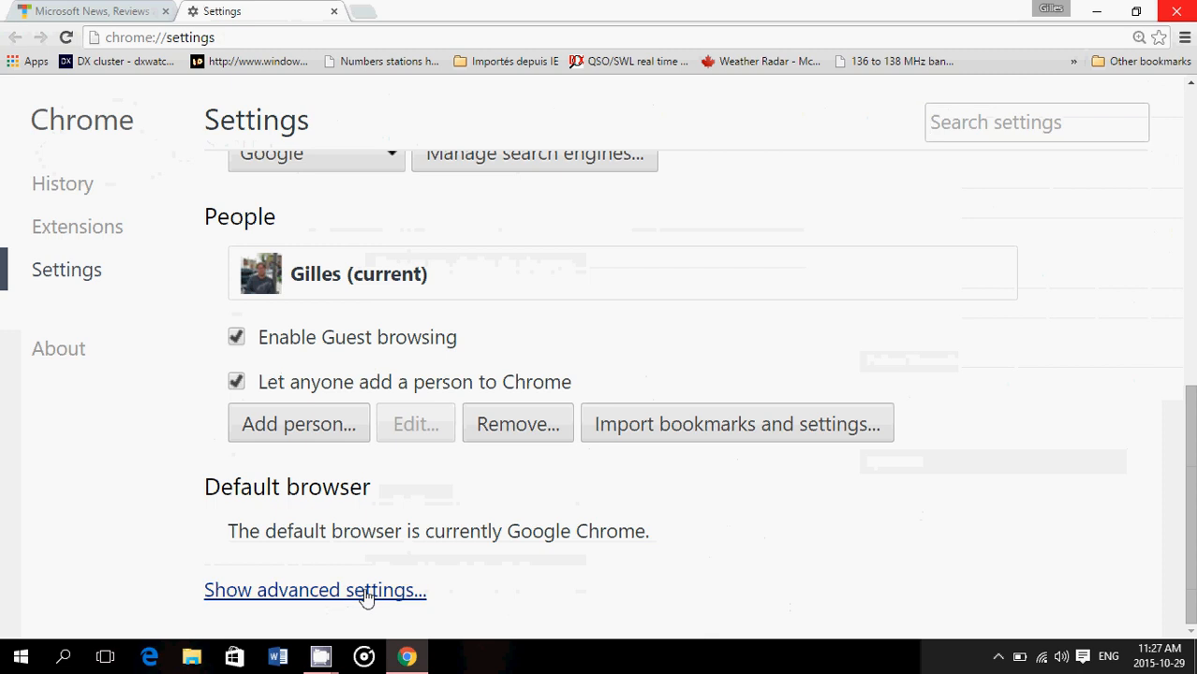
# Expand the advanced settings and scroll through the Privacy and Passwords and forms options.
pyautogui.click(314, 588)
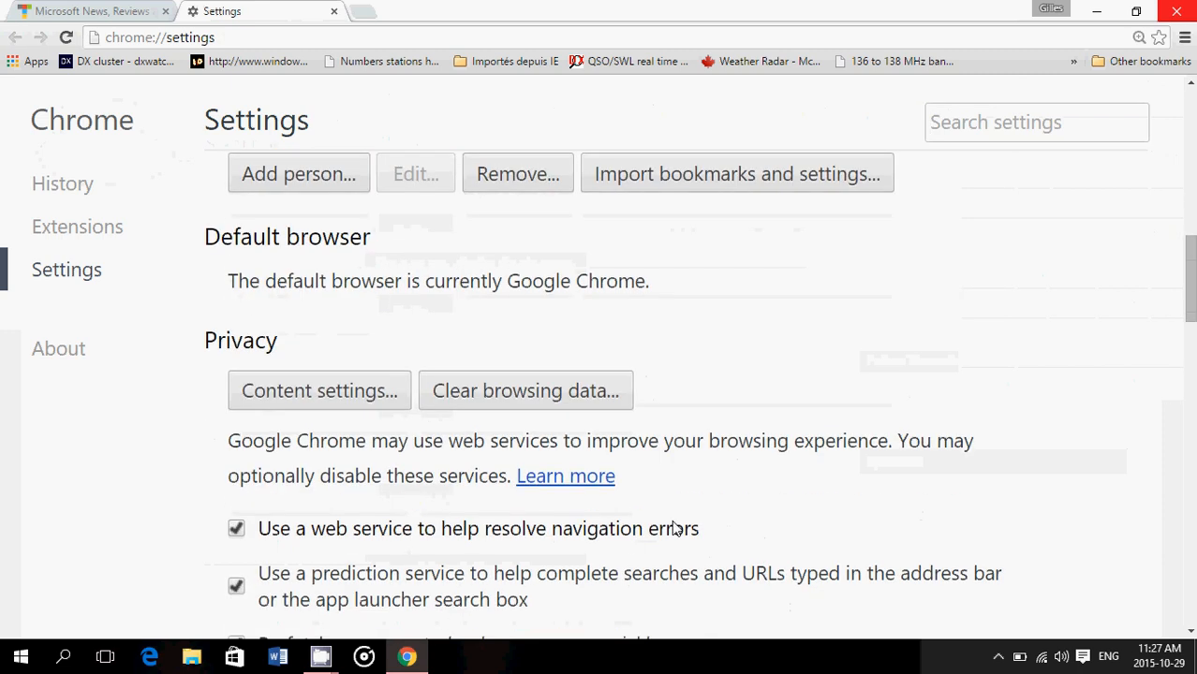
pyautogui.scroll(-3)
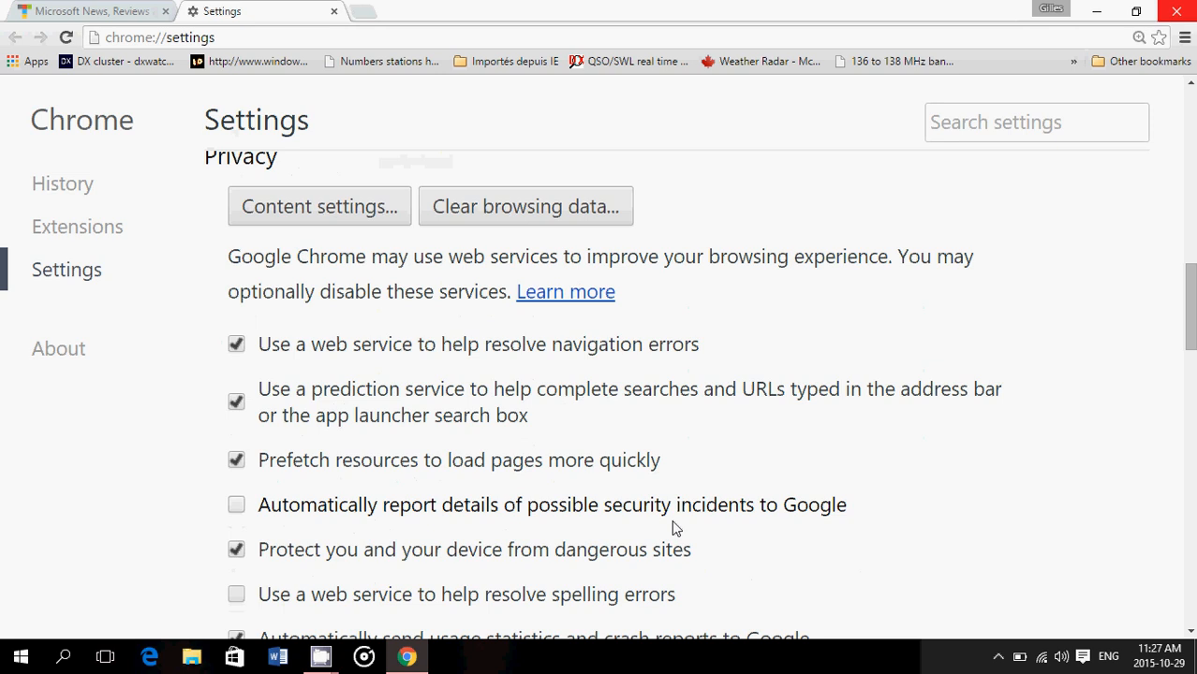
pyautogui.moveTo(532, 371)
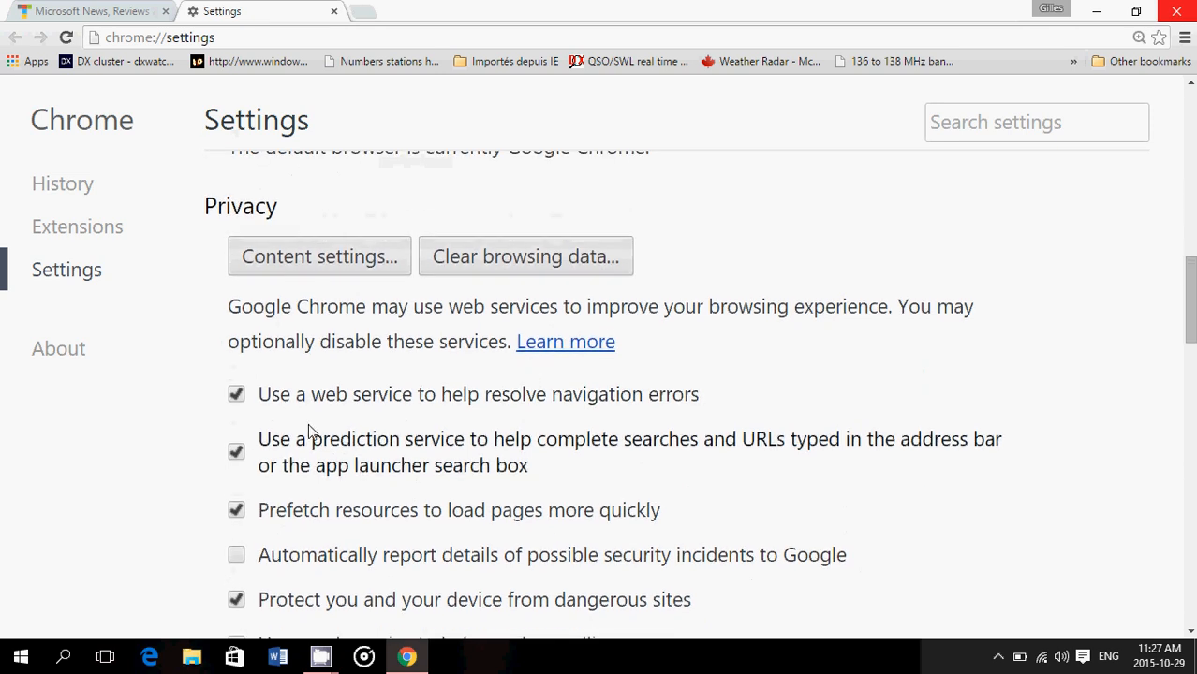
pyautogui.scroll(-3)
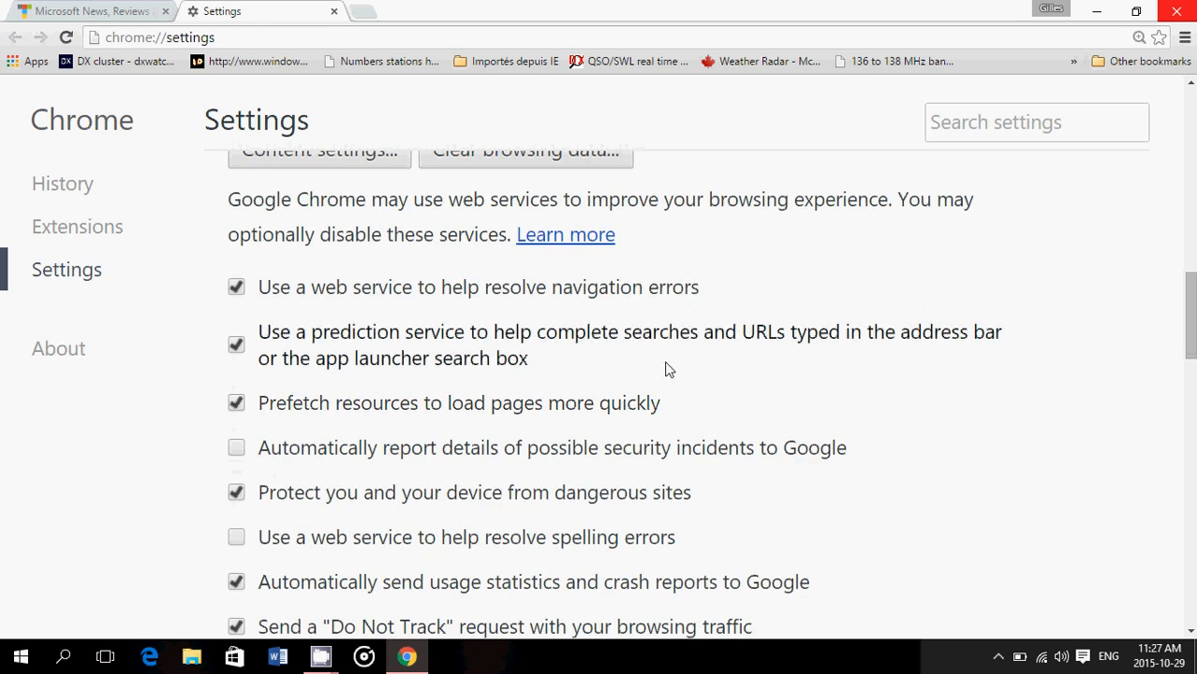
pyautogui.moveTo(730, 393)
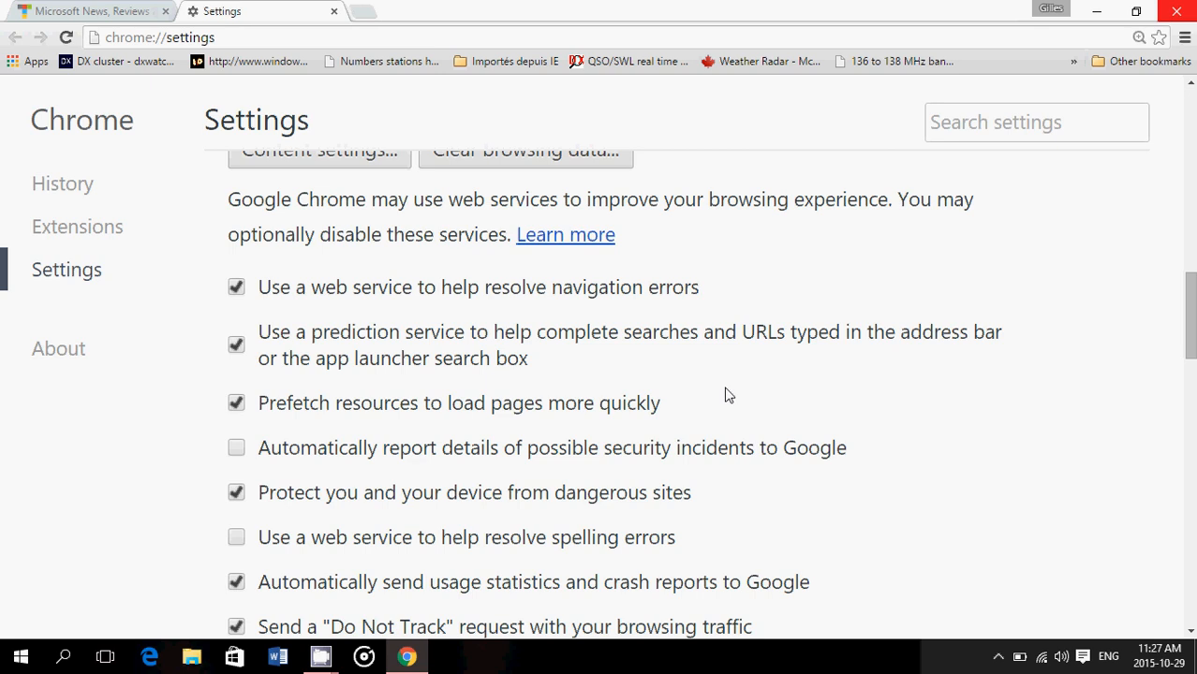
pyautogui.scroll(-3)
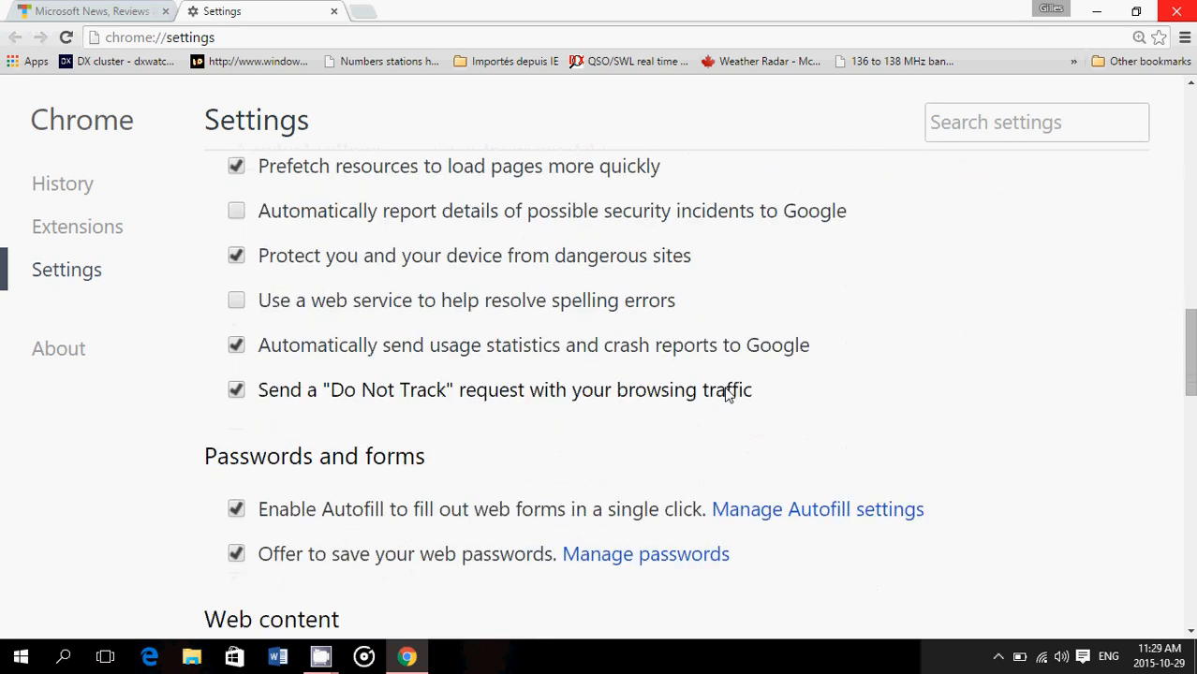
pyautogui.scroll(-3)
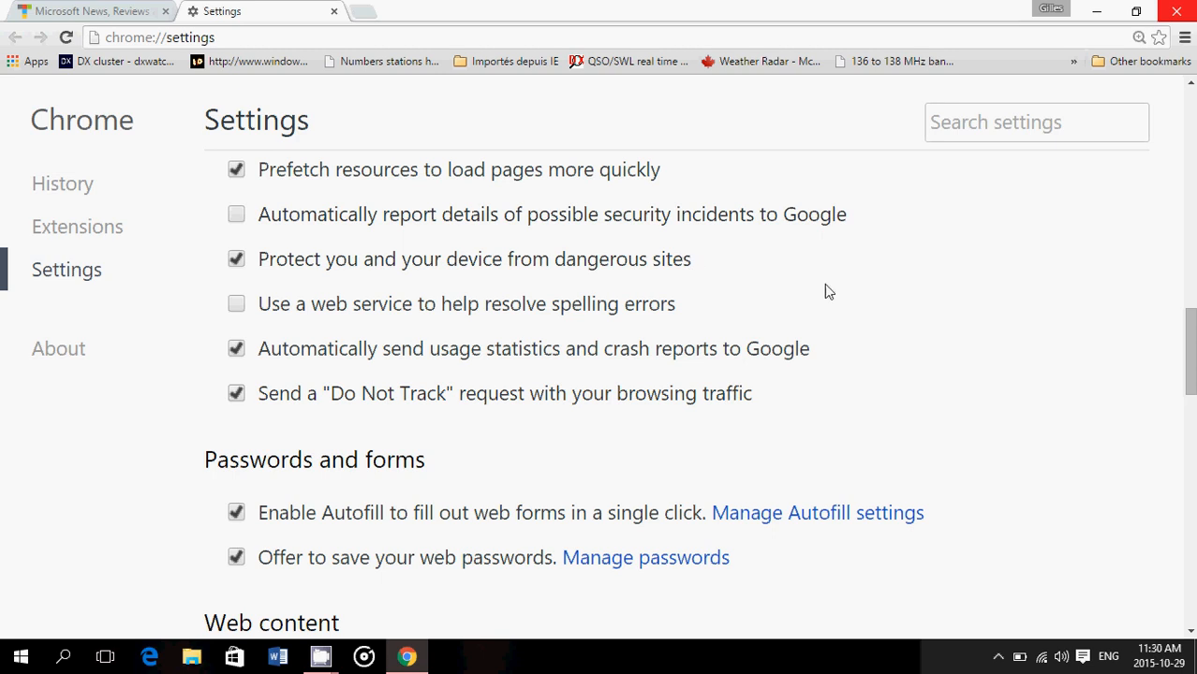
pyautogui.moveTo(816, 318)
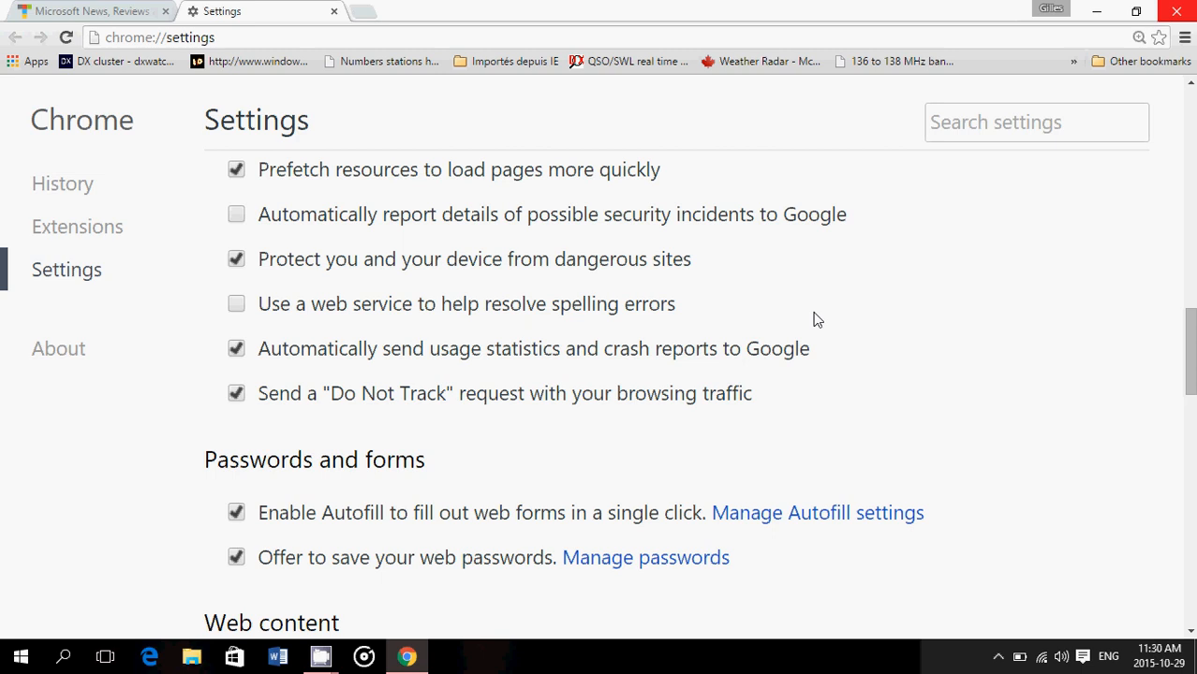
pyautogui.moveTo(695, 323)
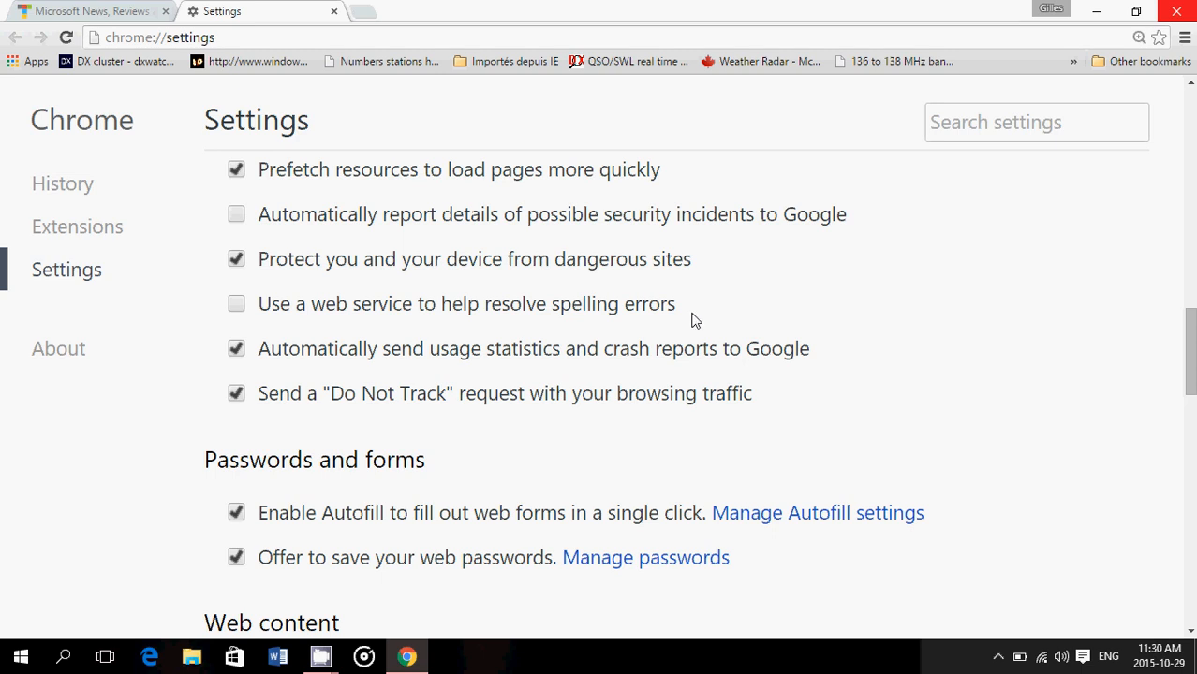
pyautogui.scroll(-3)
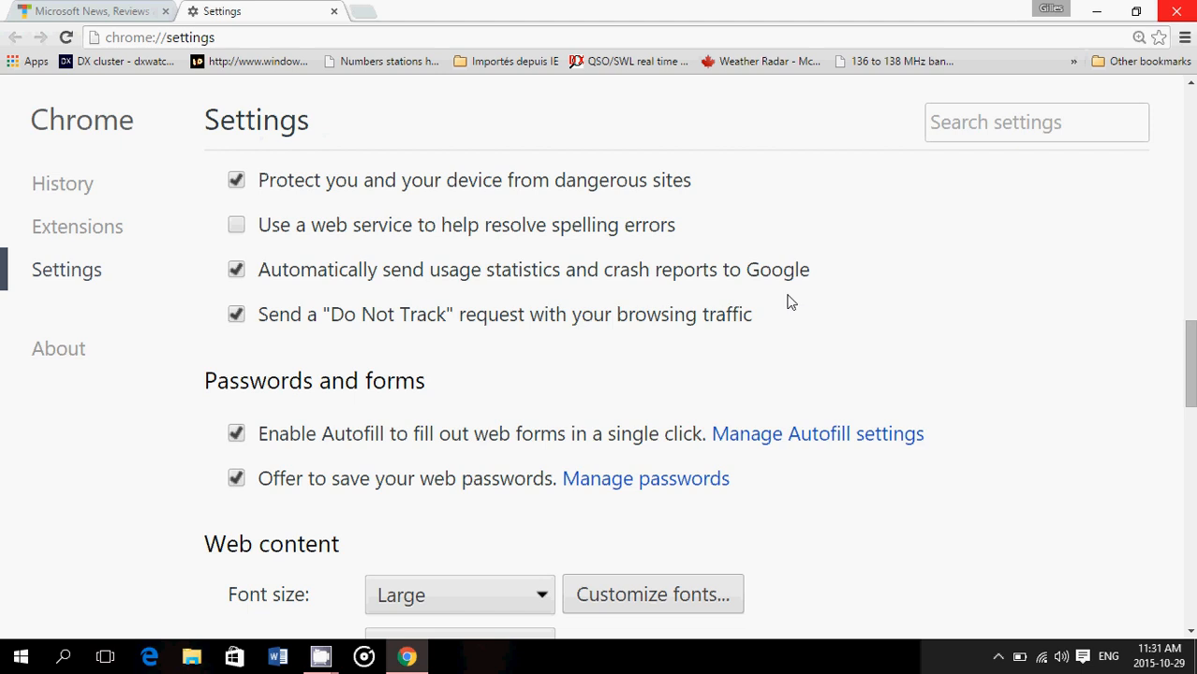
pyautogui.moveTo(627, 391)
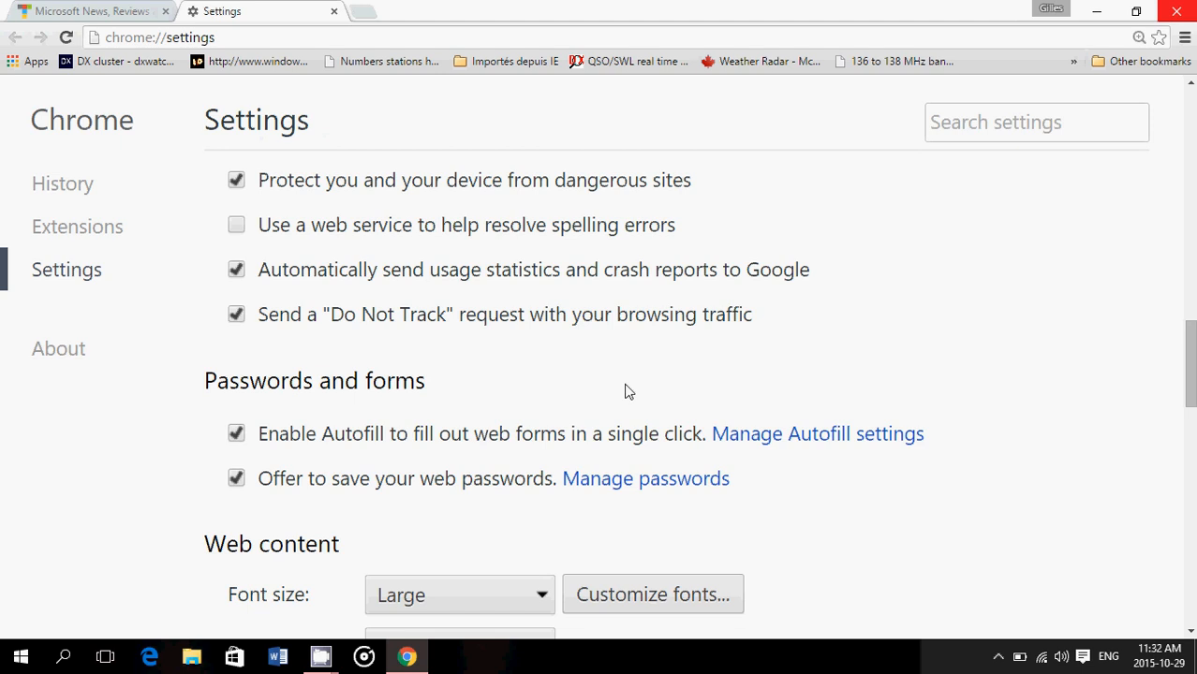
pyautogui.moveTo(468, 353)
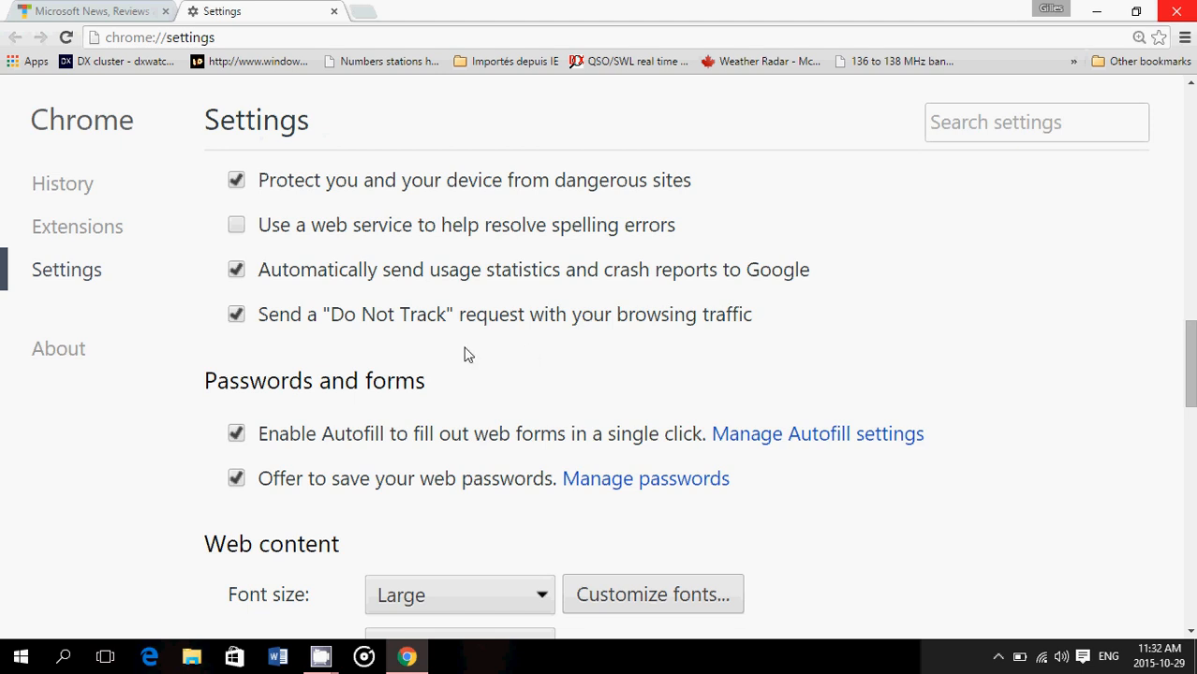
# Toggle the 'Offer to save your web passwords' option in Passwords and forms.
pyautogui.scroll(-3)
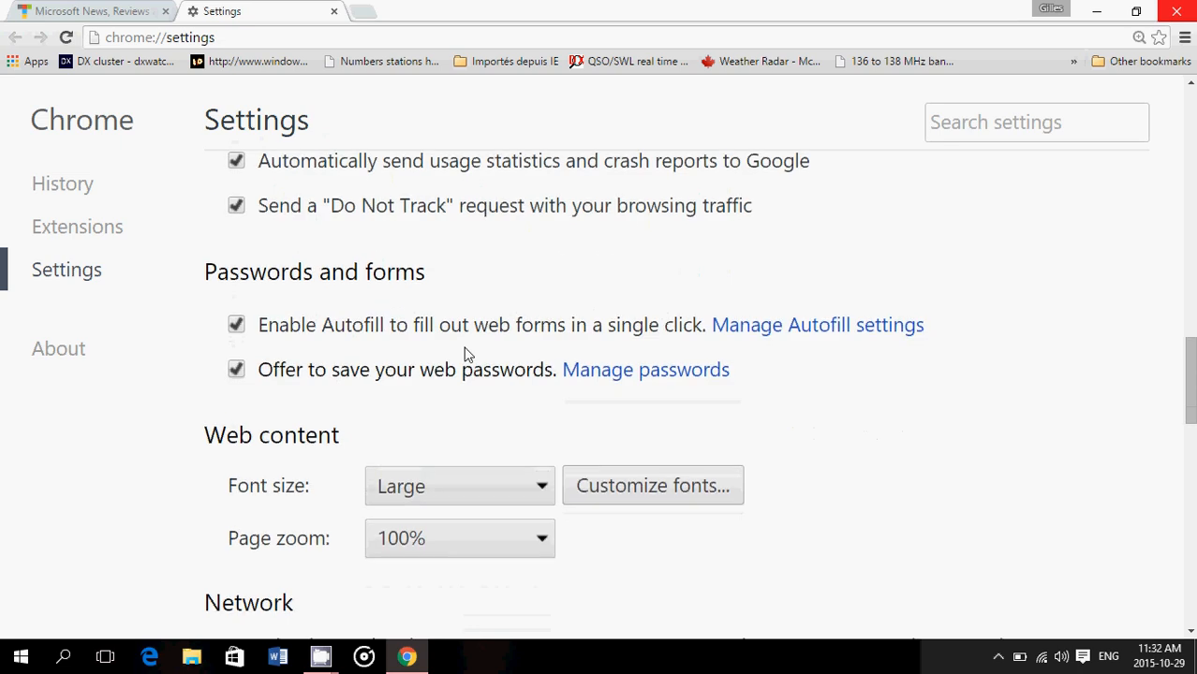
pyautogui.scroll(-3)
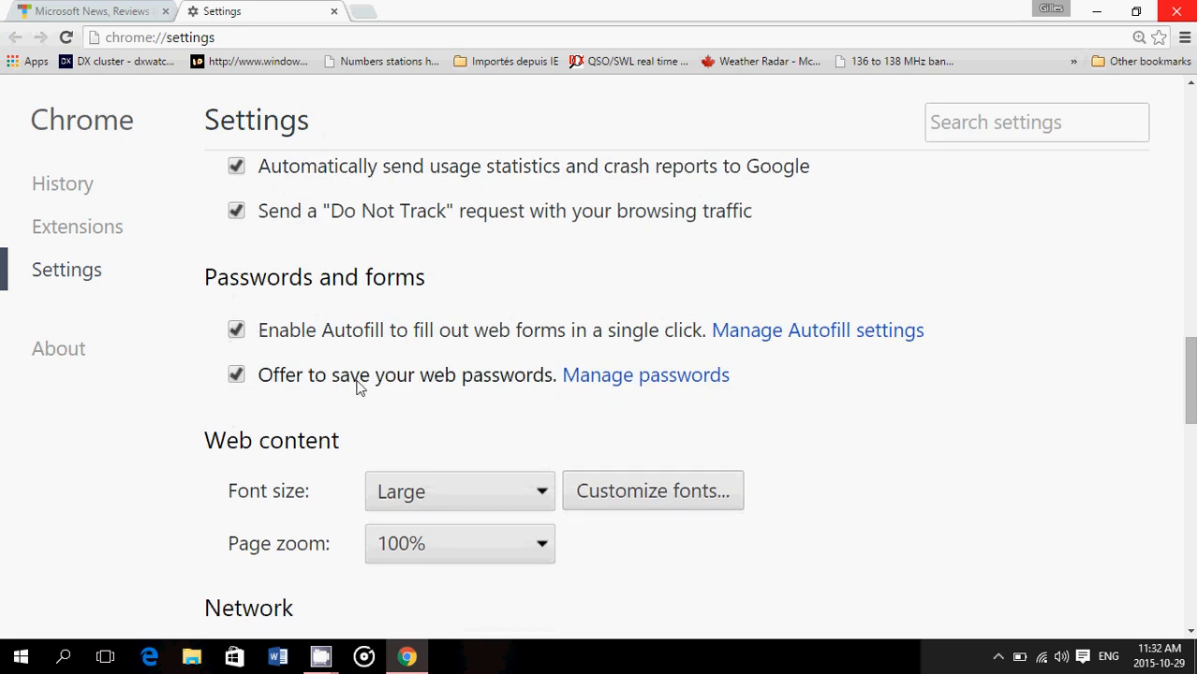
pyautogui.moveTo(440, 408)
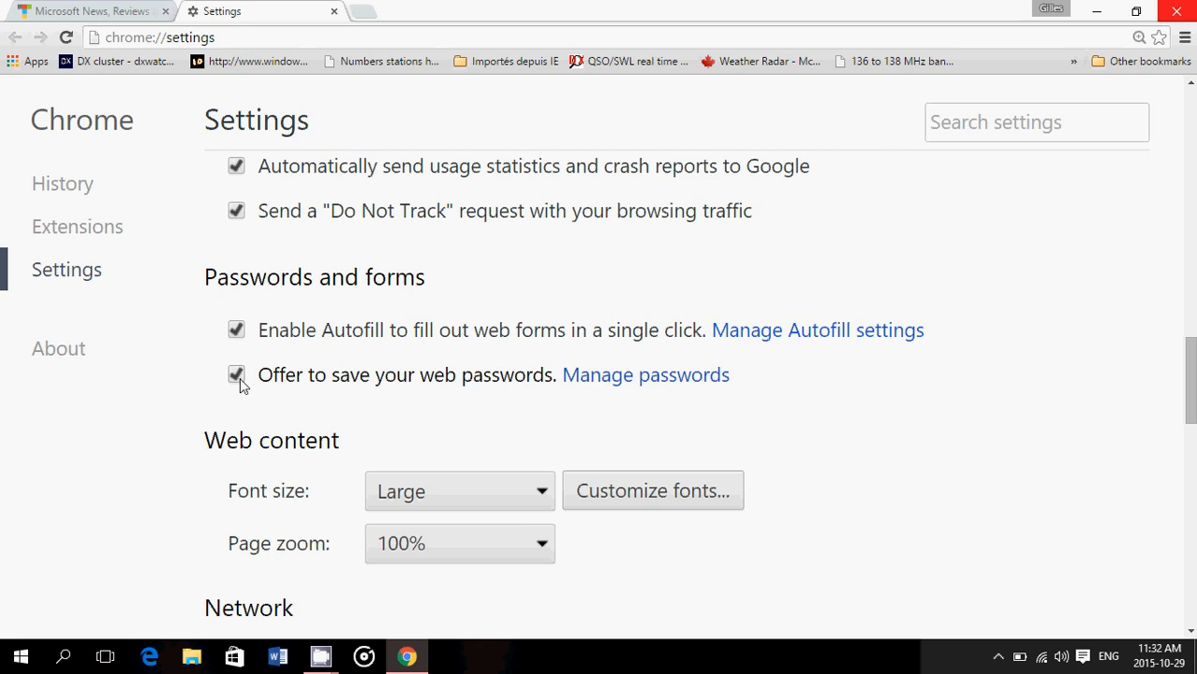
pyautogui.click(236, 375)
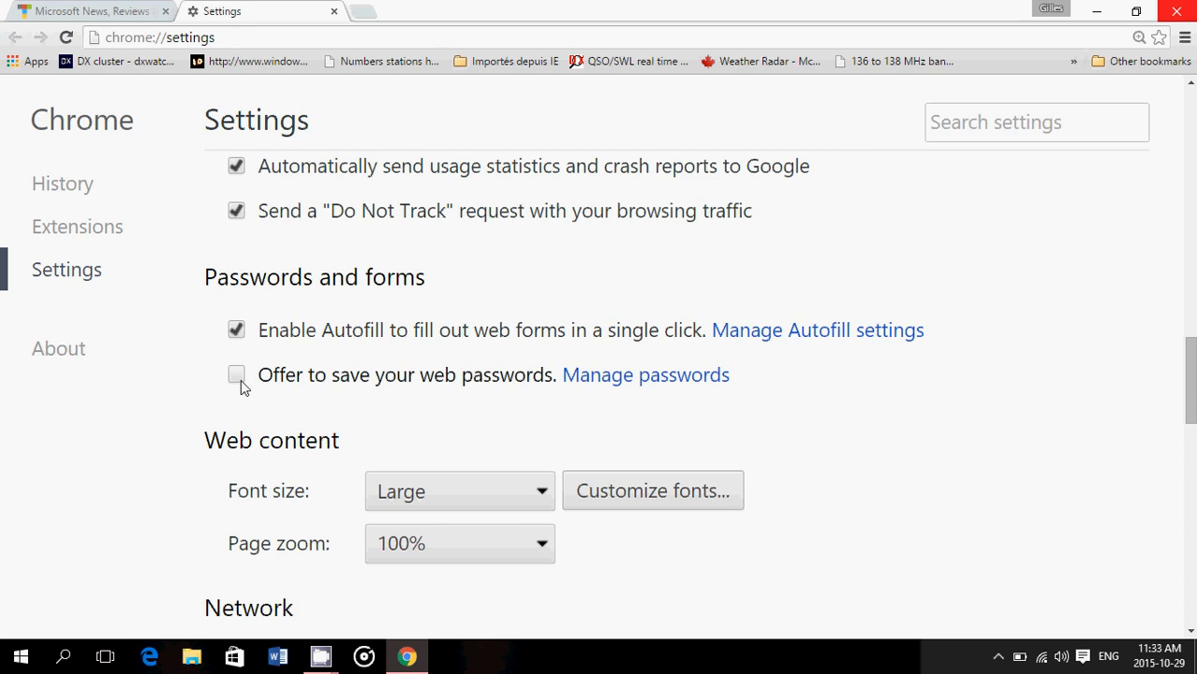
pyautogui.click(236, 375)
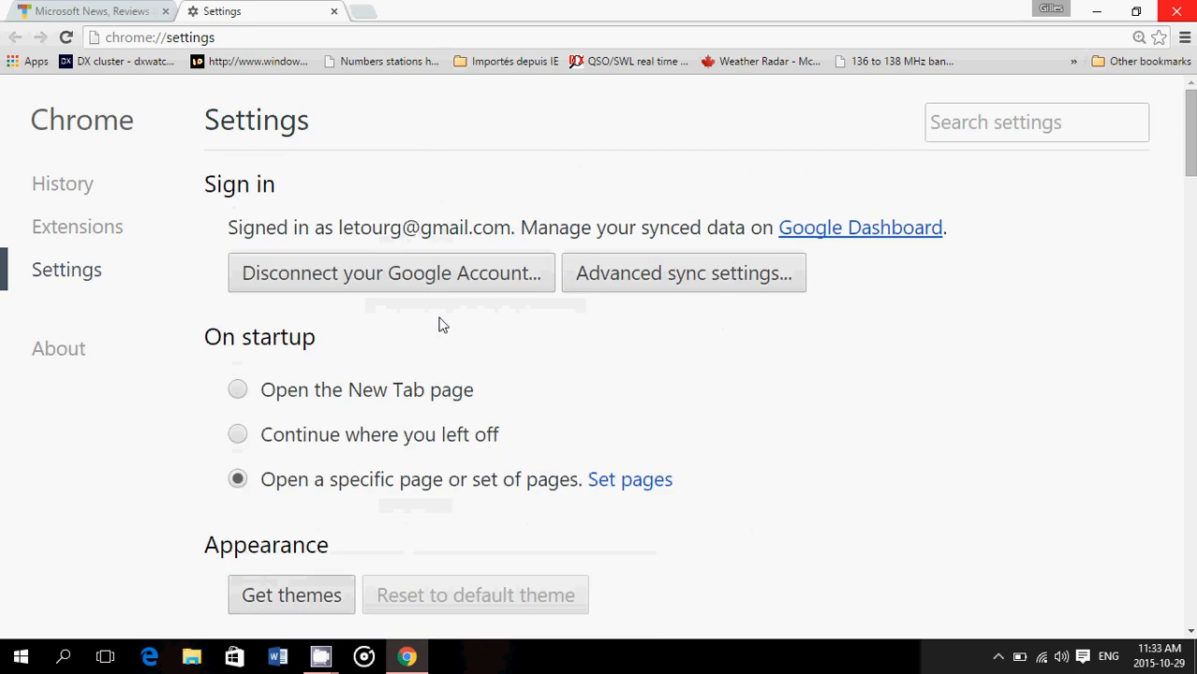
# Open the Content settings dialog from the Privacy section, showing cookie options.
pyautogui.scroll(-3)
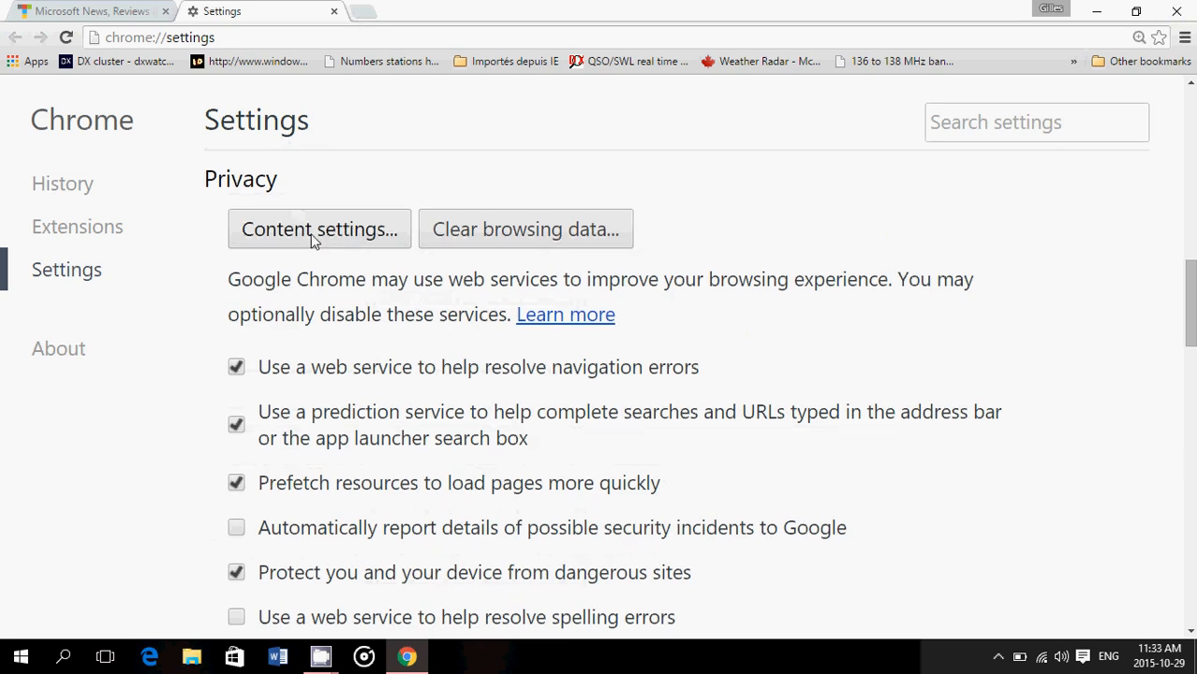
pyautogui.click(318, 228)
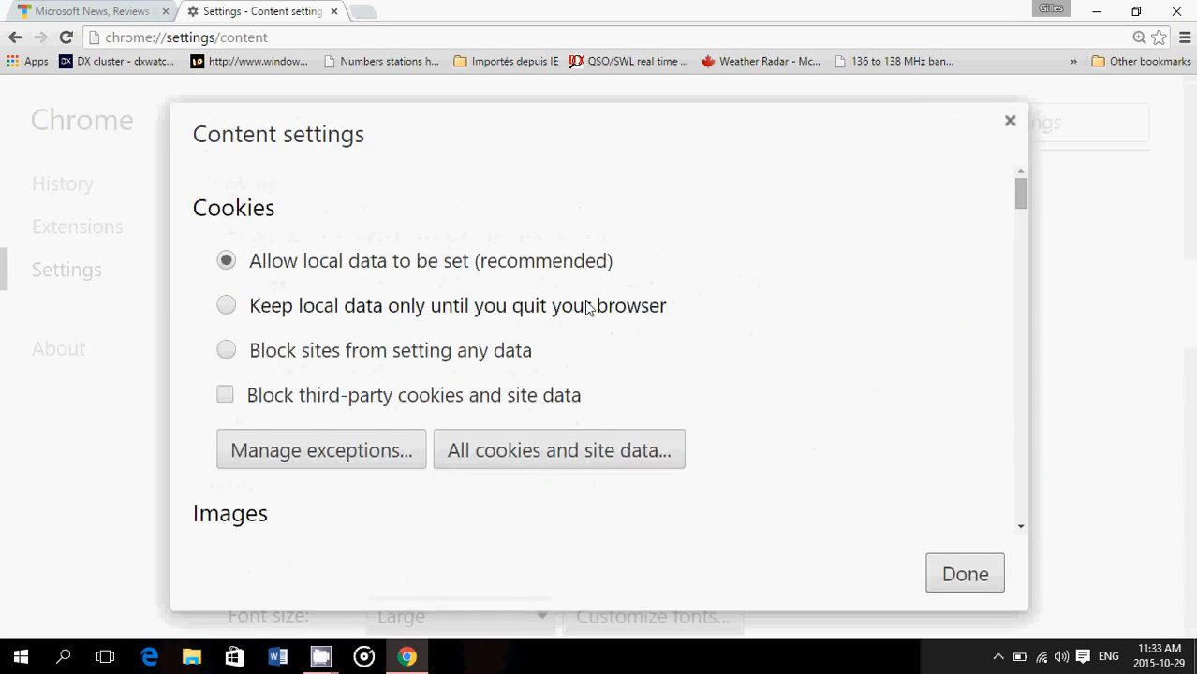
pyautogui.moveTo(767, 347)
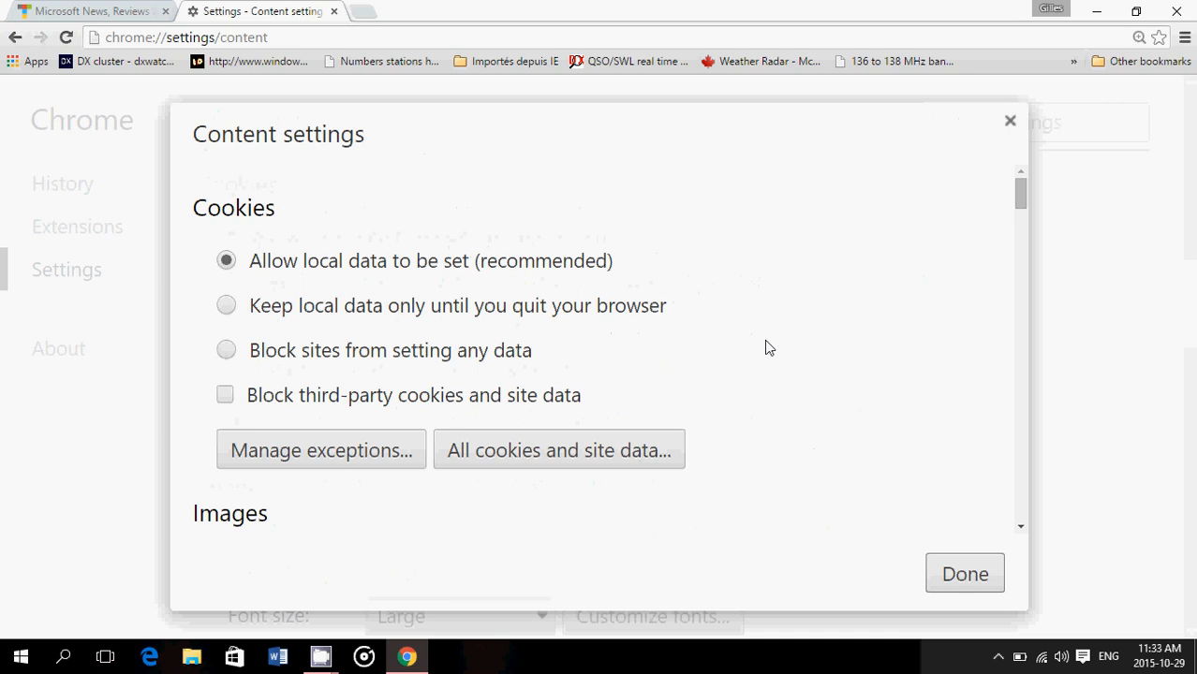
pyautogui.scroll(-3)
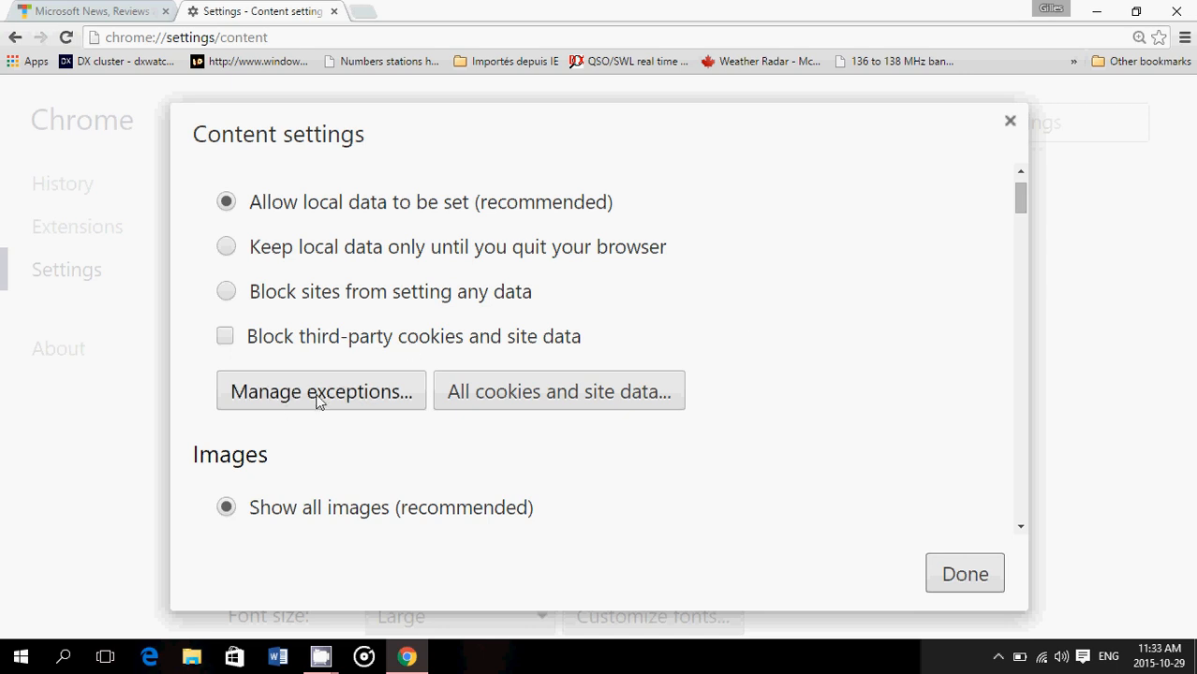
pyautogui.scroll(-3)
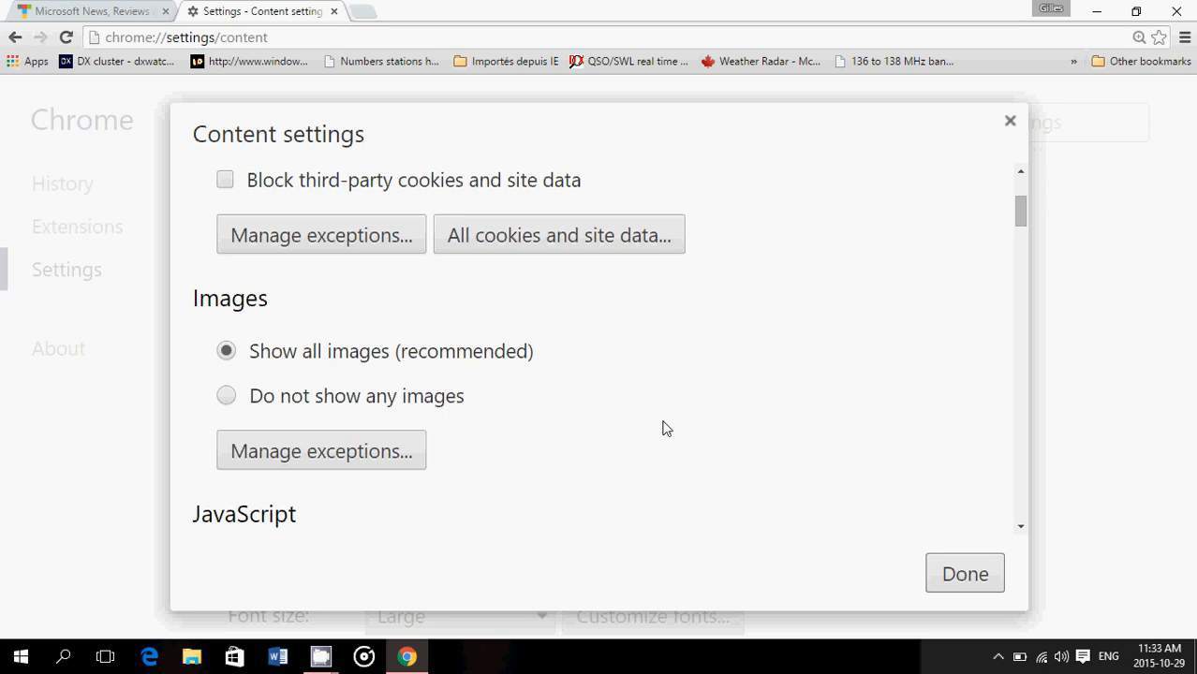
pyautogui.scroll(-3)
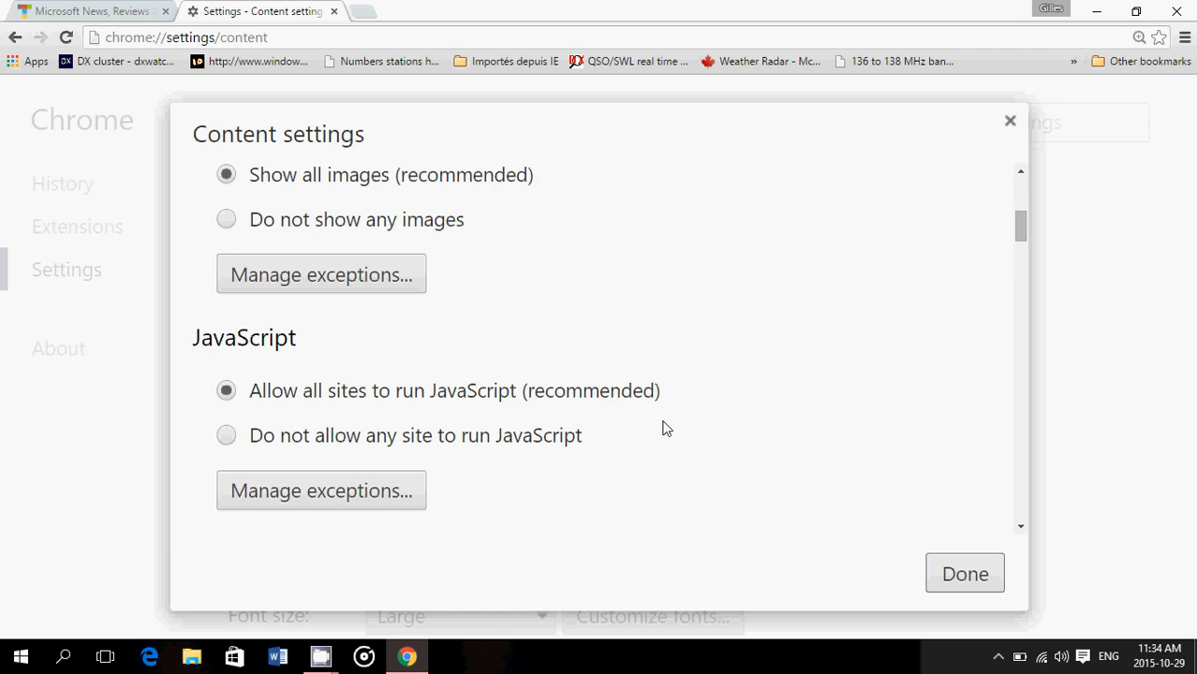
pyautogui.scroll(-3)
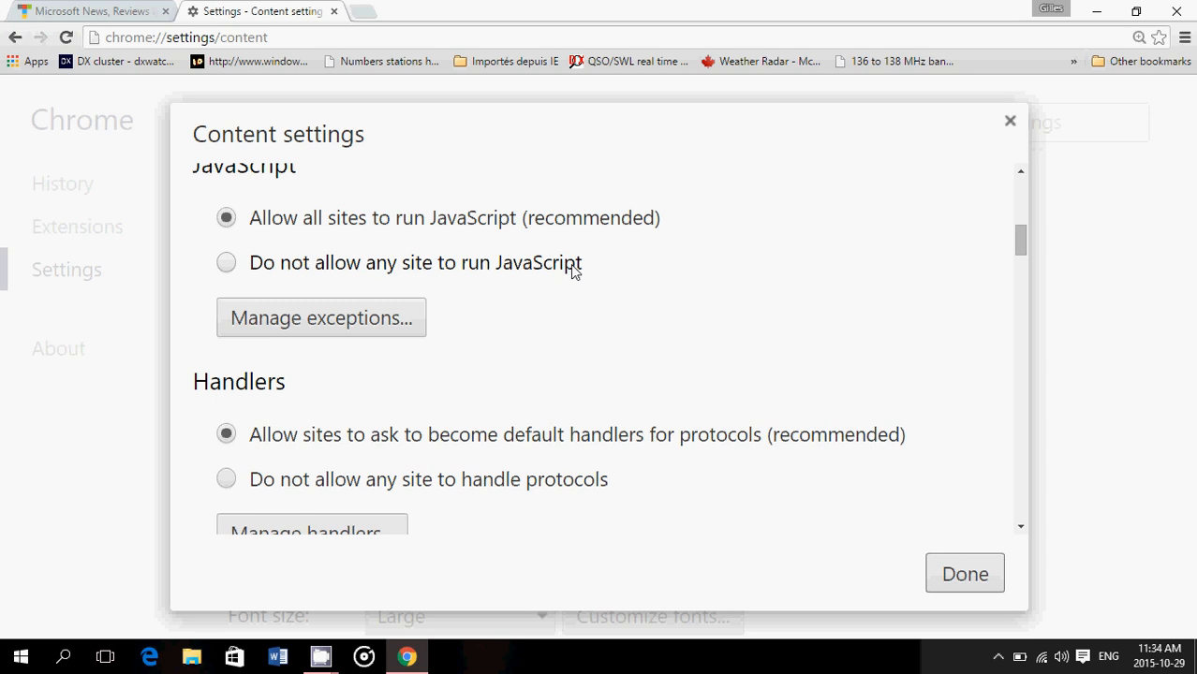
pyautogui.moveTo(708, 384)
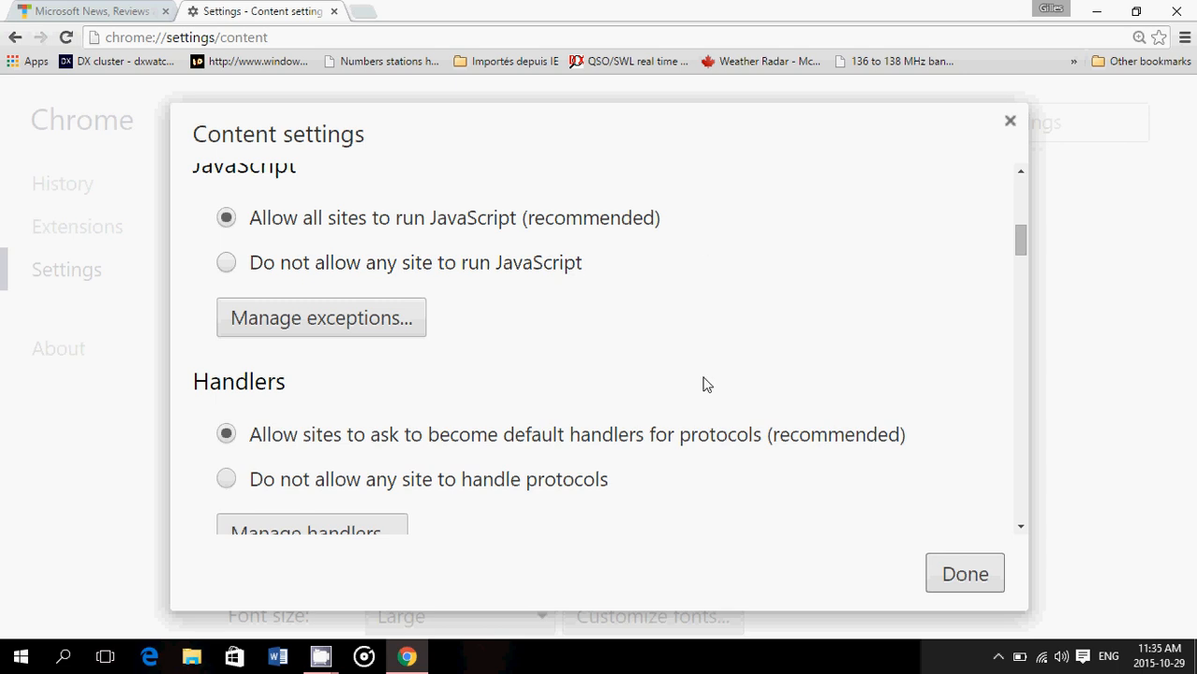
pyautogui.scroll(-3)
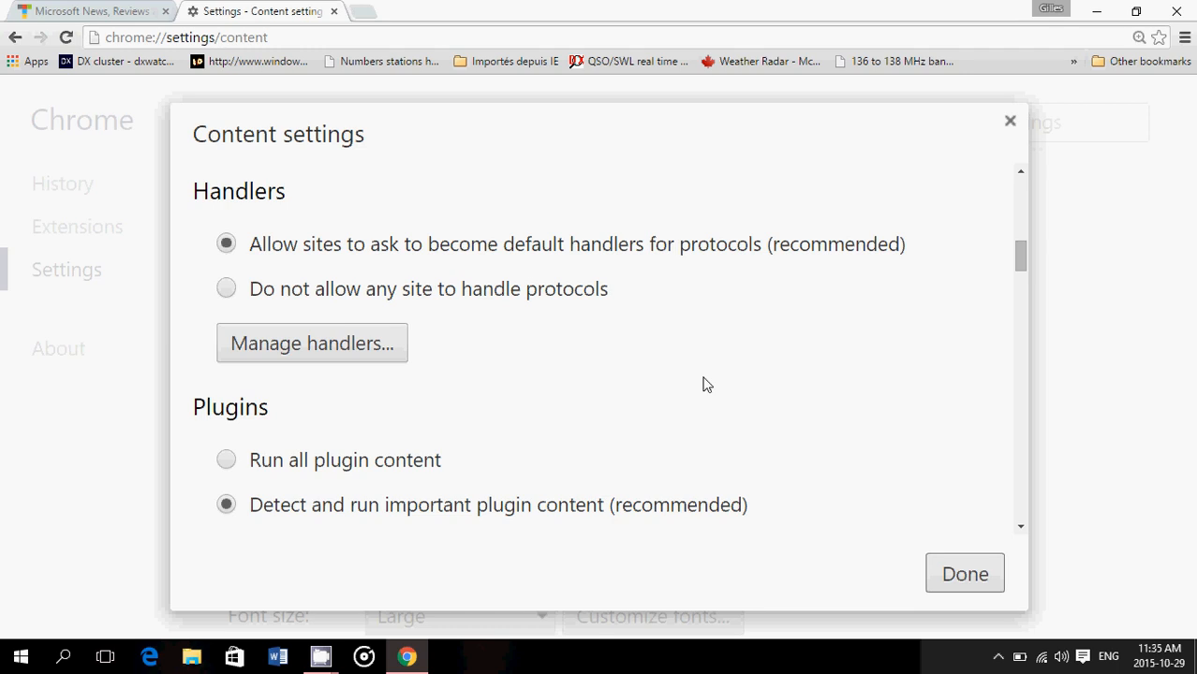
pyautogui.scroll(-3)
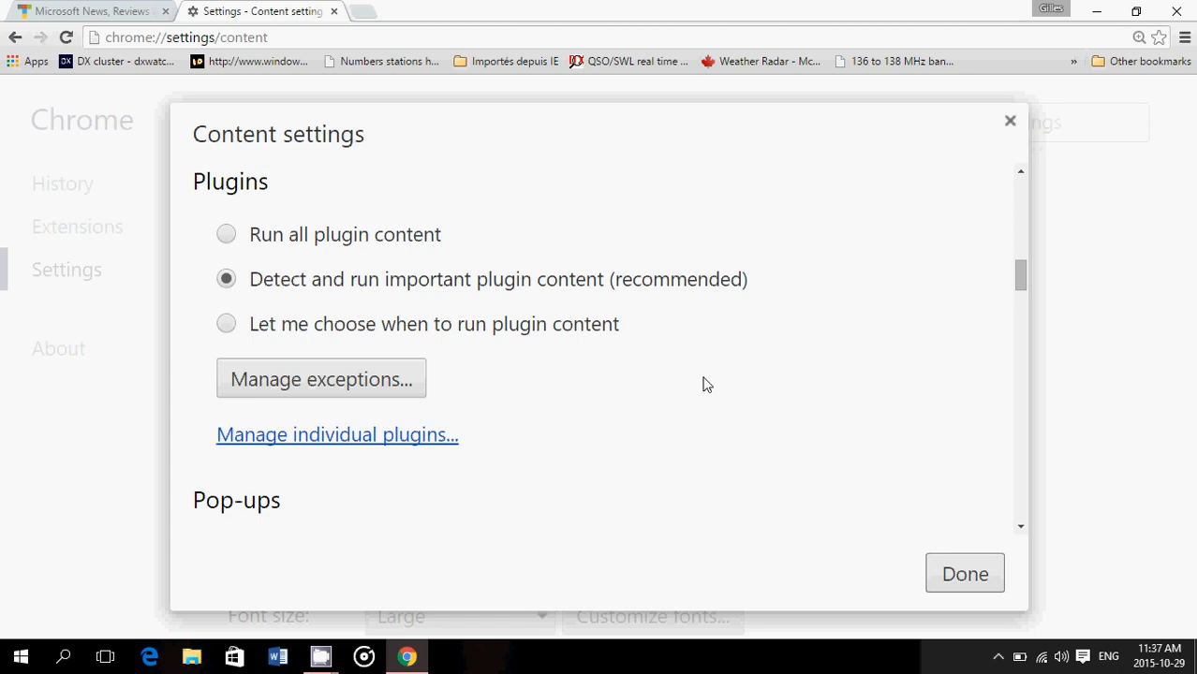
# Scroll the Content settings dialog to the Pop-ups section, blocked for all sites.
pyautogui.scroll(-3)
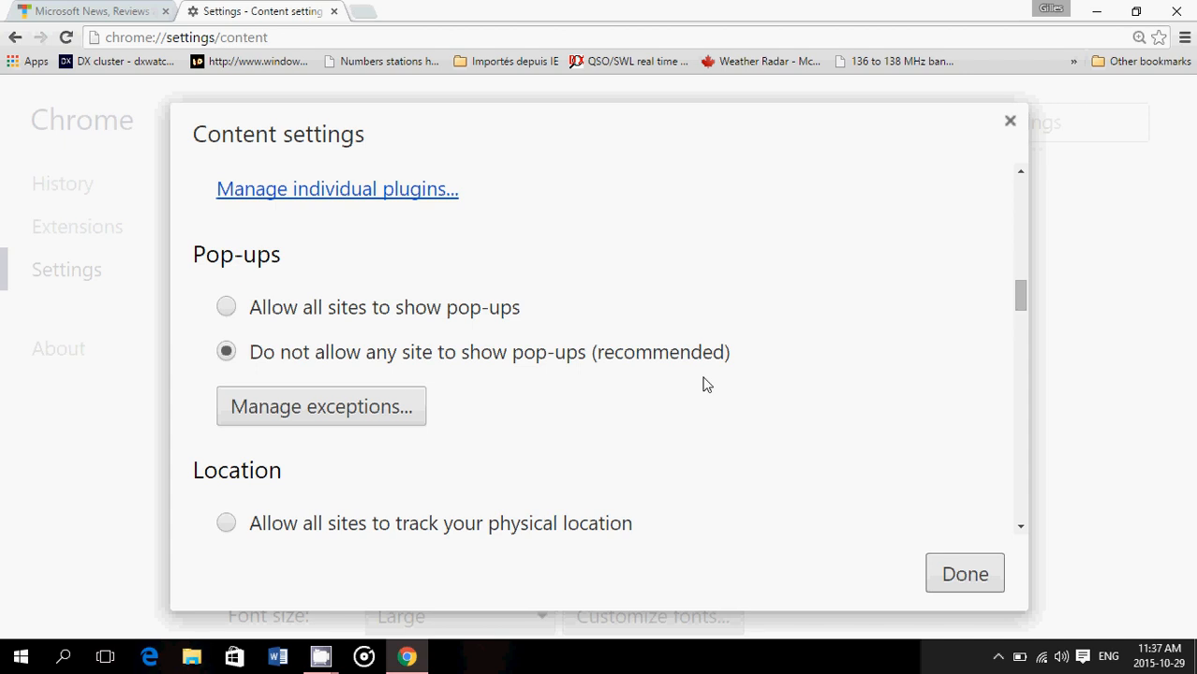
# Scroll to the Location section, set to ask when sites track physical location.
pyautogui.scroll(-3)
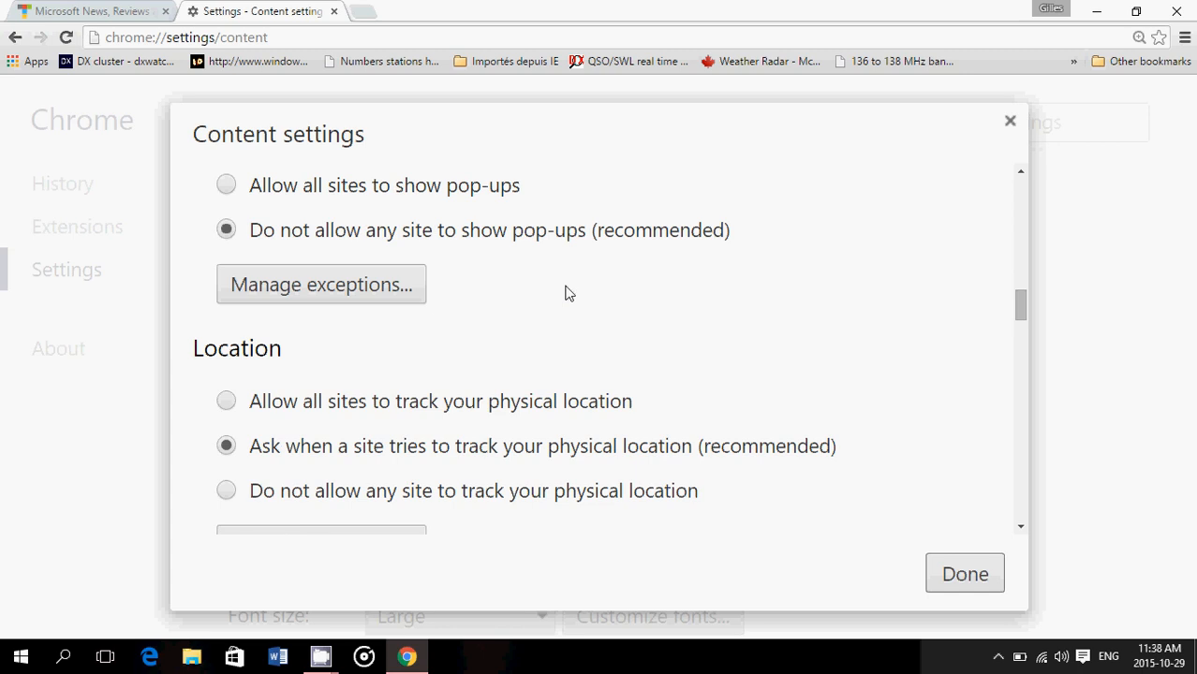
pyautogui.scroll(-3)
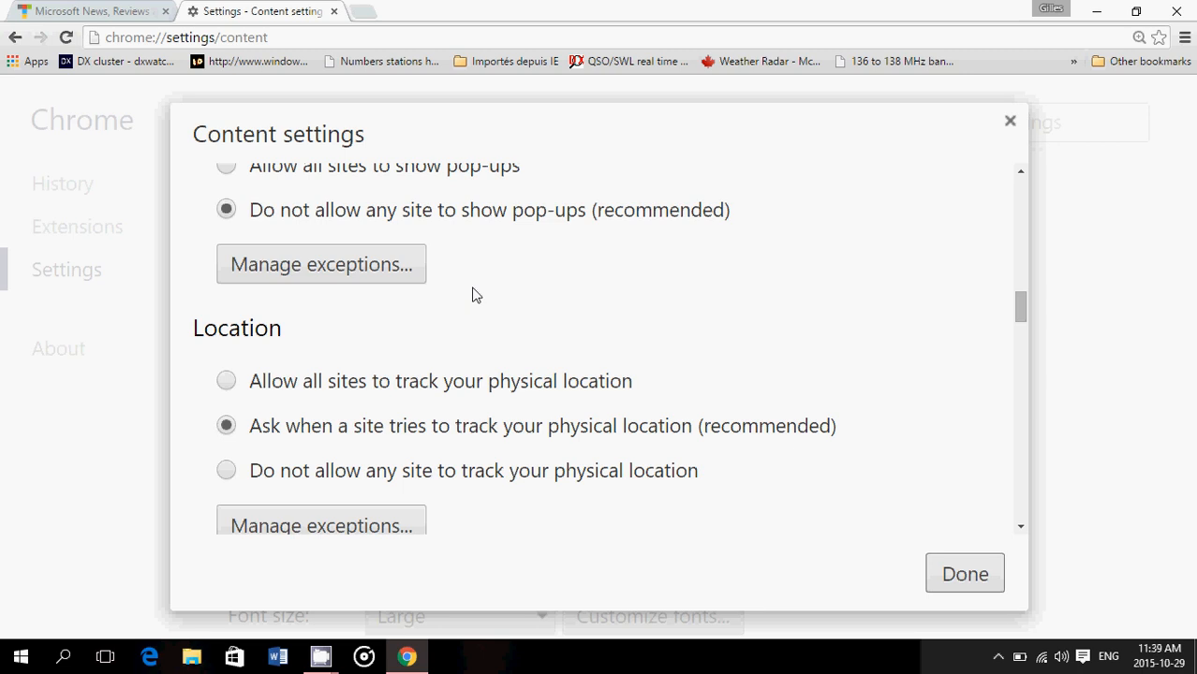
pyautogui.scroll(-3)
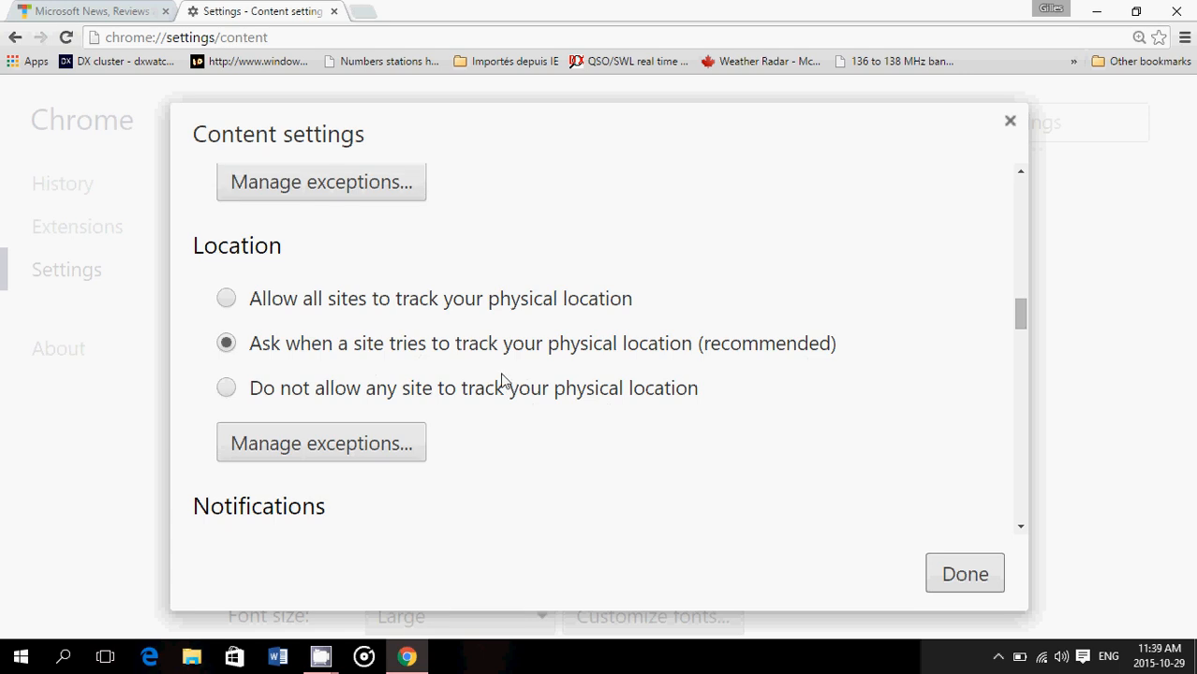
pyautogui.moveTo(444, 408)
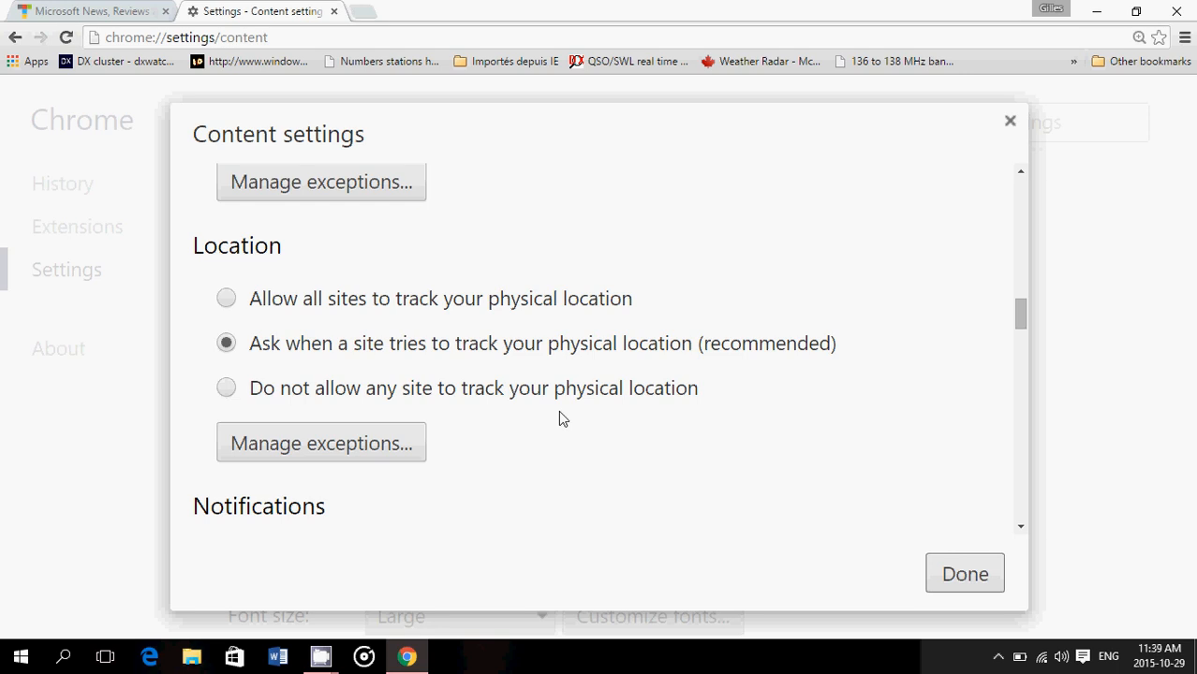
pyautogui.moveTo(296, 320)
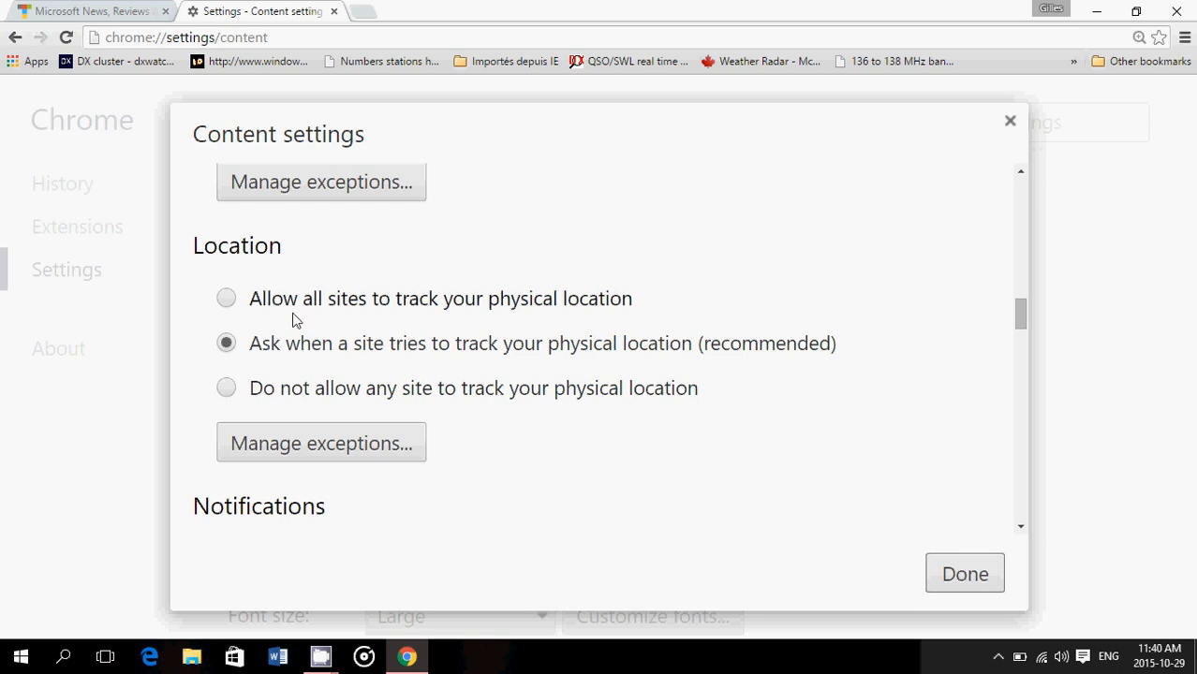
pyautogui.moveTo(768, 427)
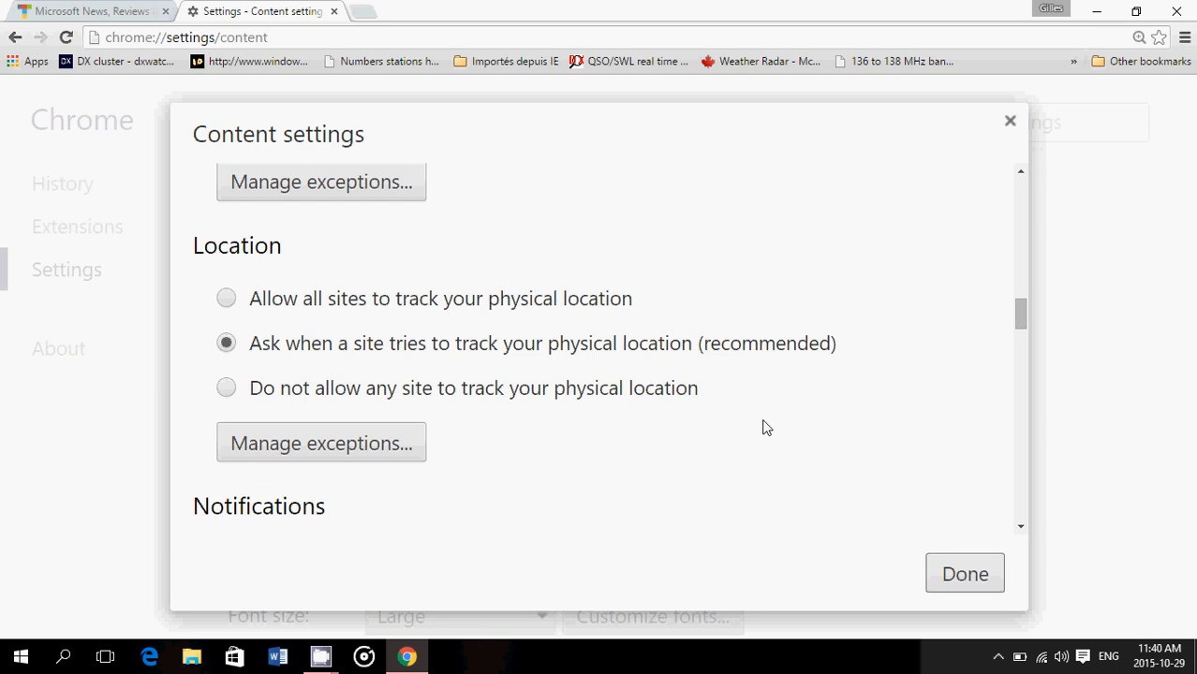
# Scroll past Notifications, set to ask, to the Fullscreen and Mouse cursor sections.
pyautogui.scroll(-3)
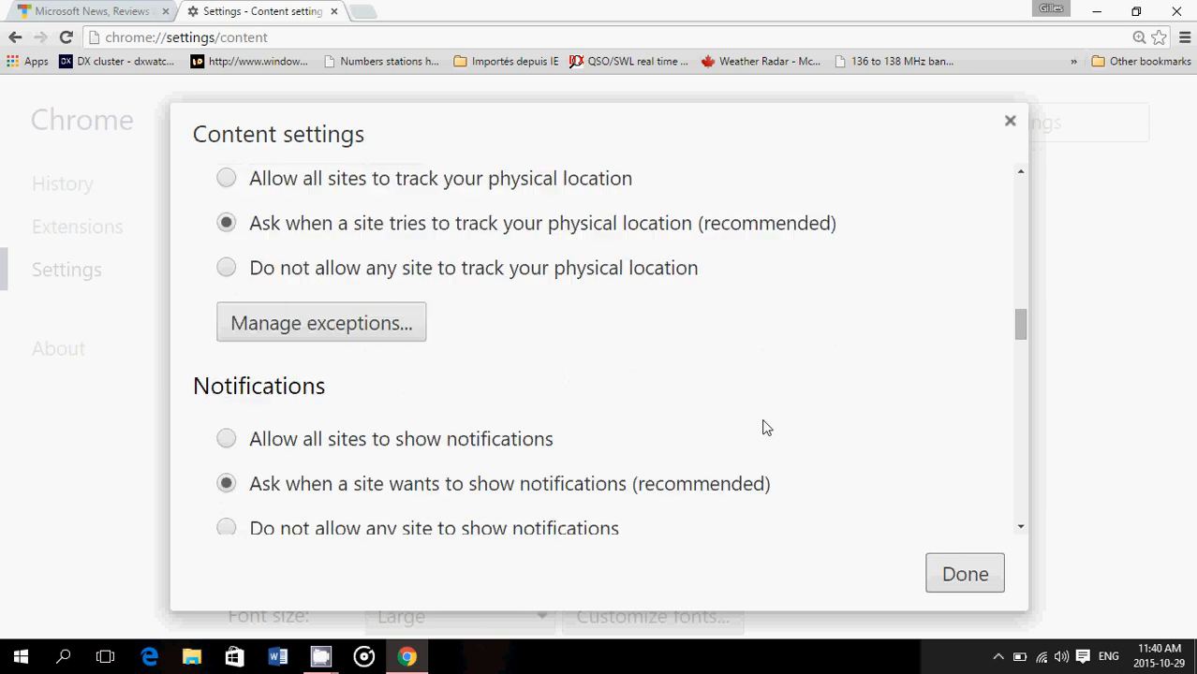
pyautogui.scroll(-3)
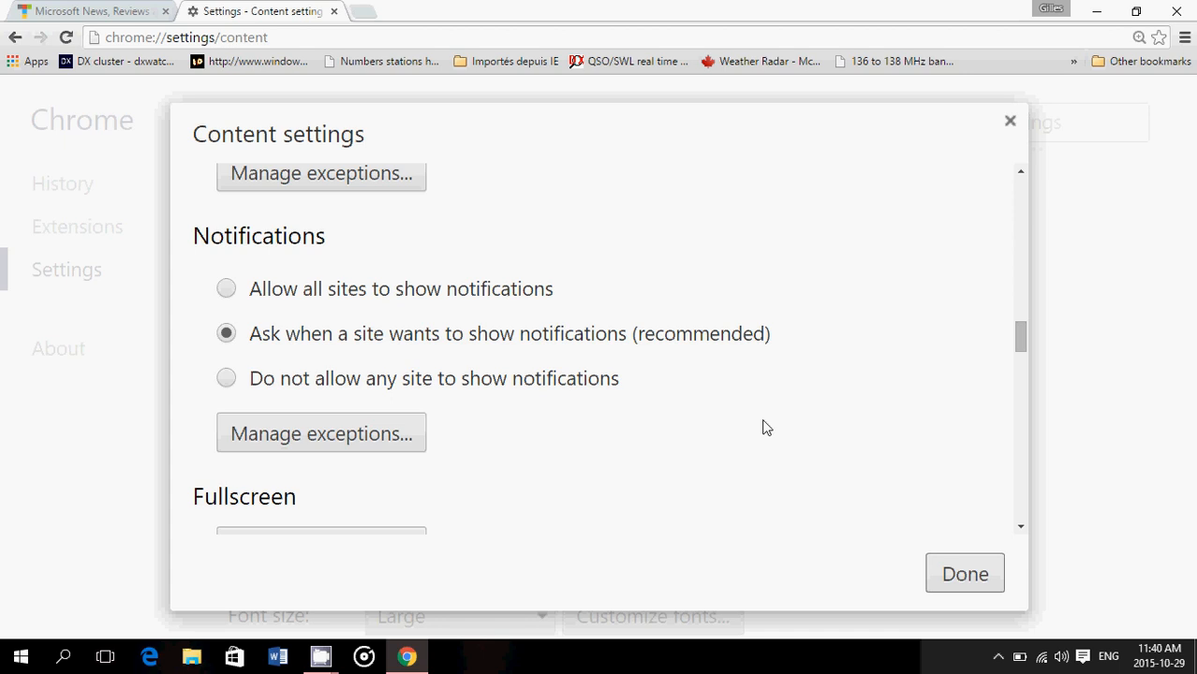
pyautogui.scroll(-3)
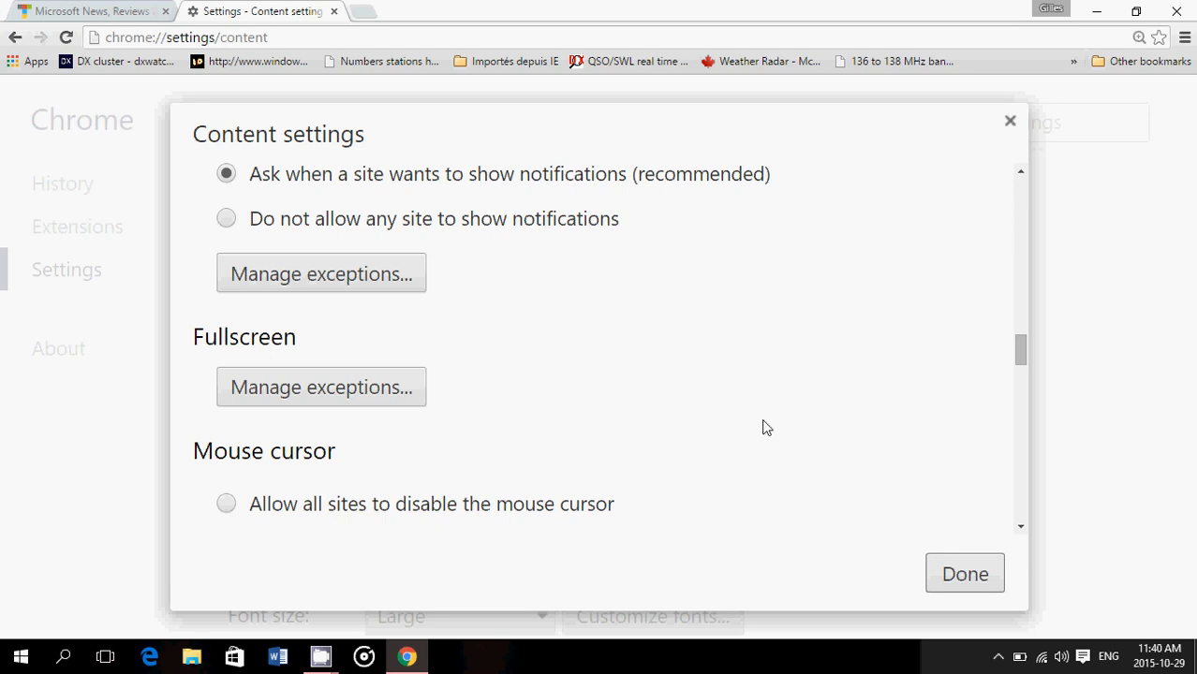
pyautogui.moveTo(386, 418)
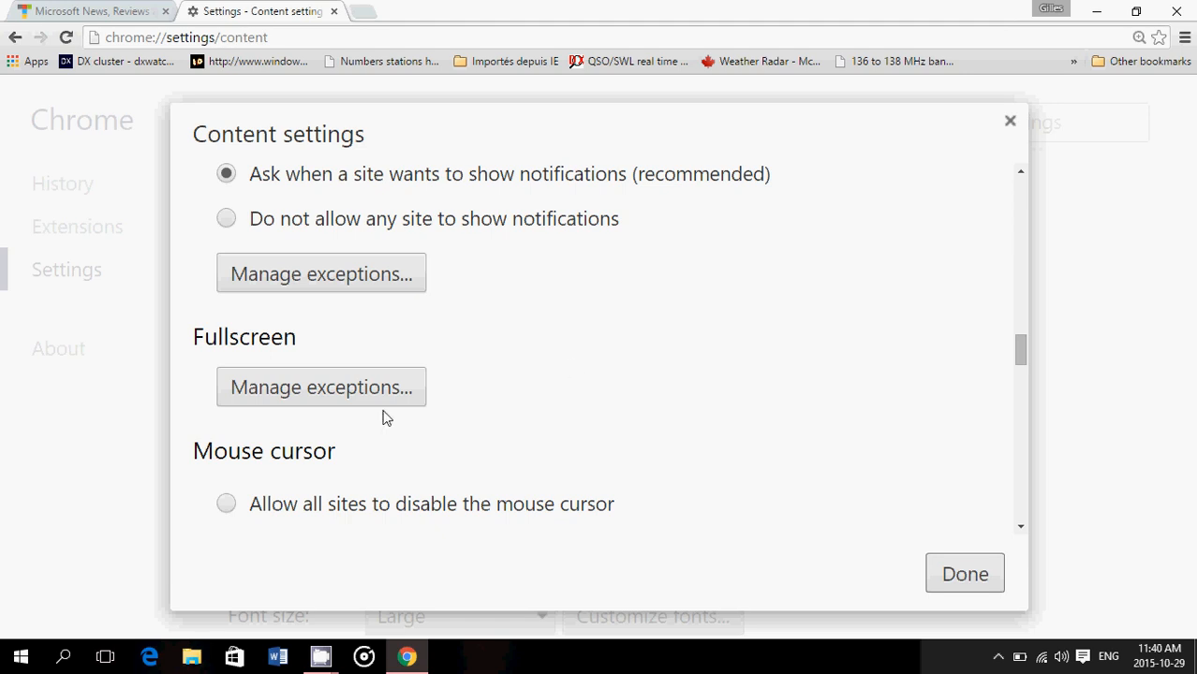
# Scroll to Mouse cursor set to ask and Protected content identifiers allowed.
pyautogui.scroll(-3)
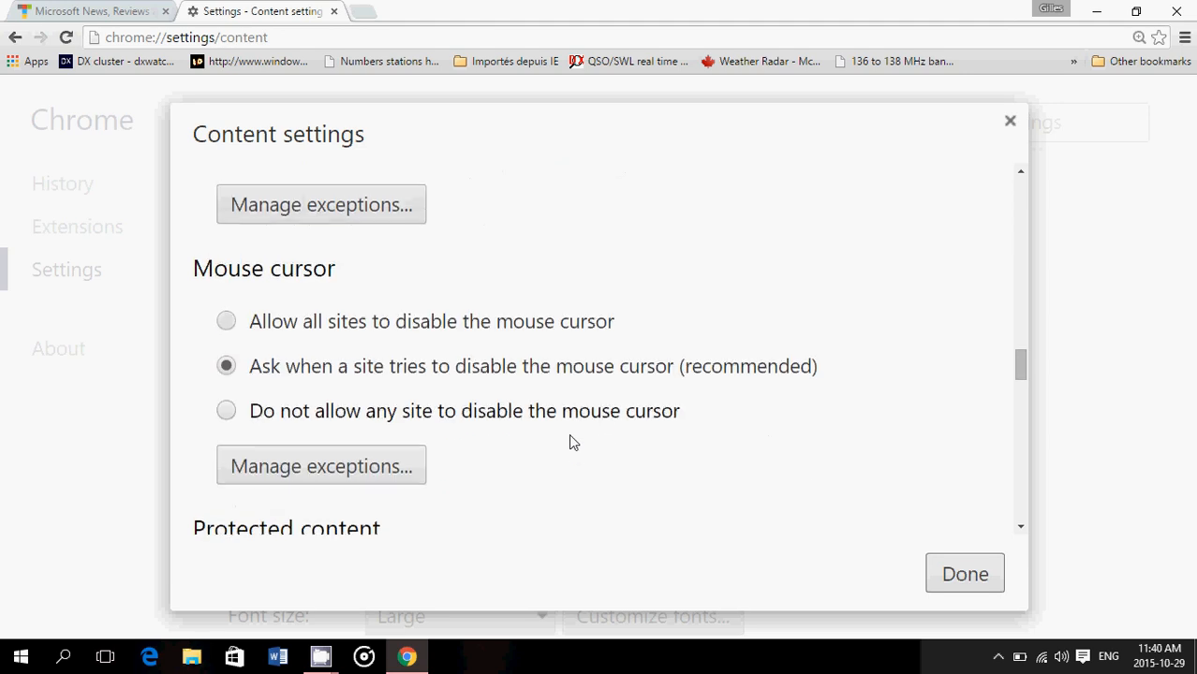
pyautogui.scroll(-3)
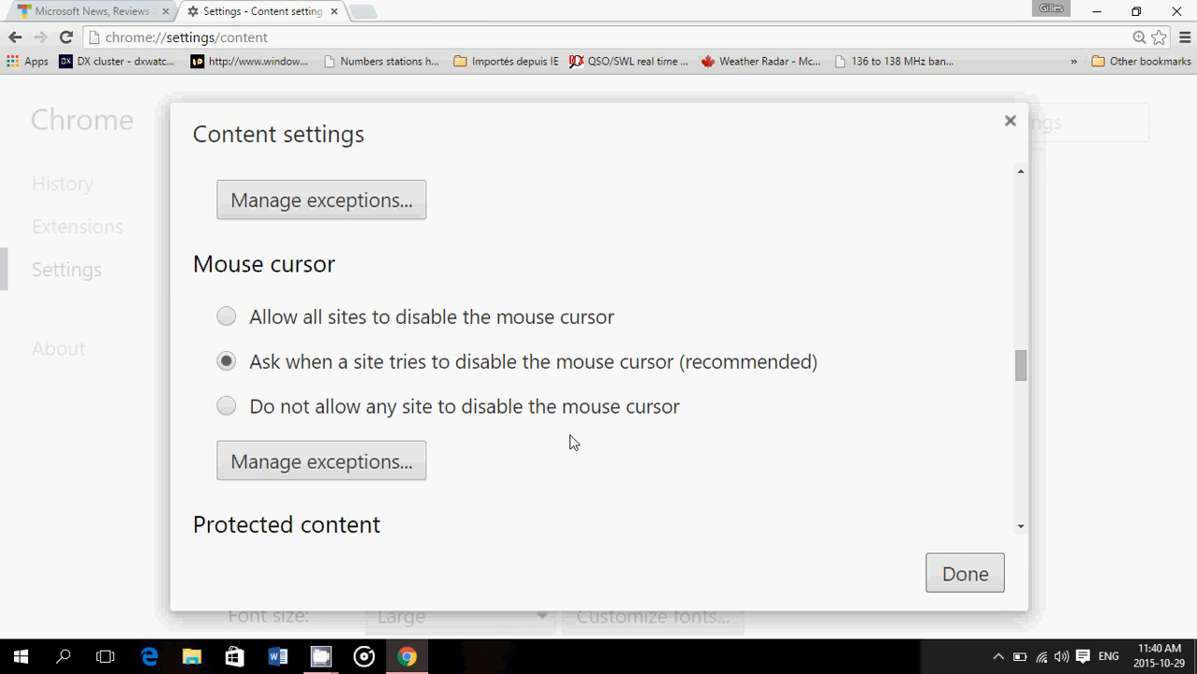
pyautogui.moveTo(665, 410)
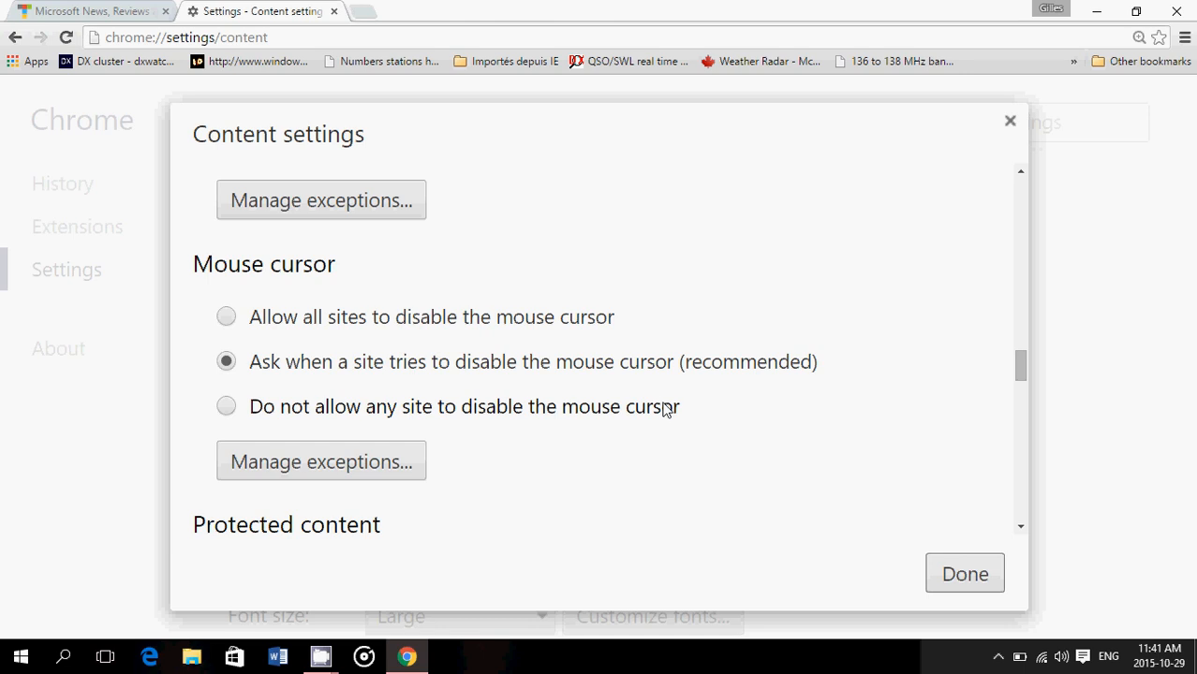
pyautogui.scroll(-3)
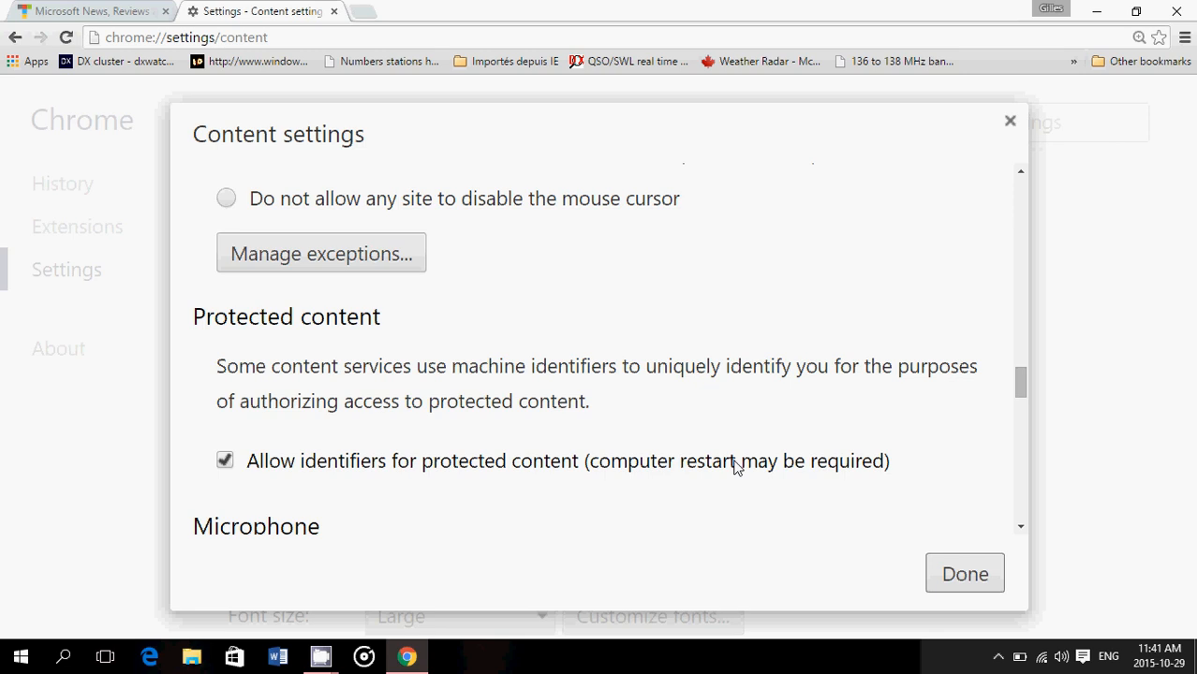
pyautogui.moveTo(639, 470)
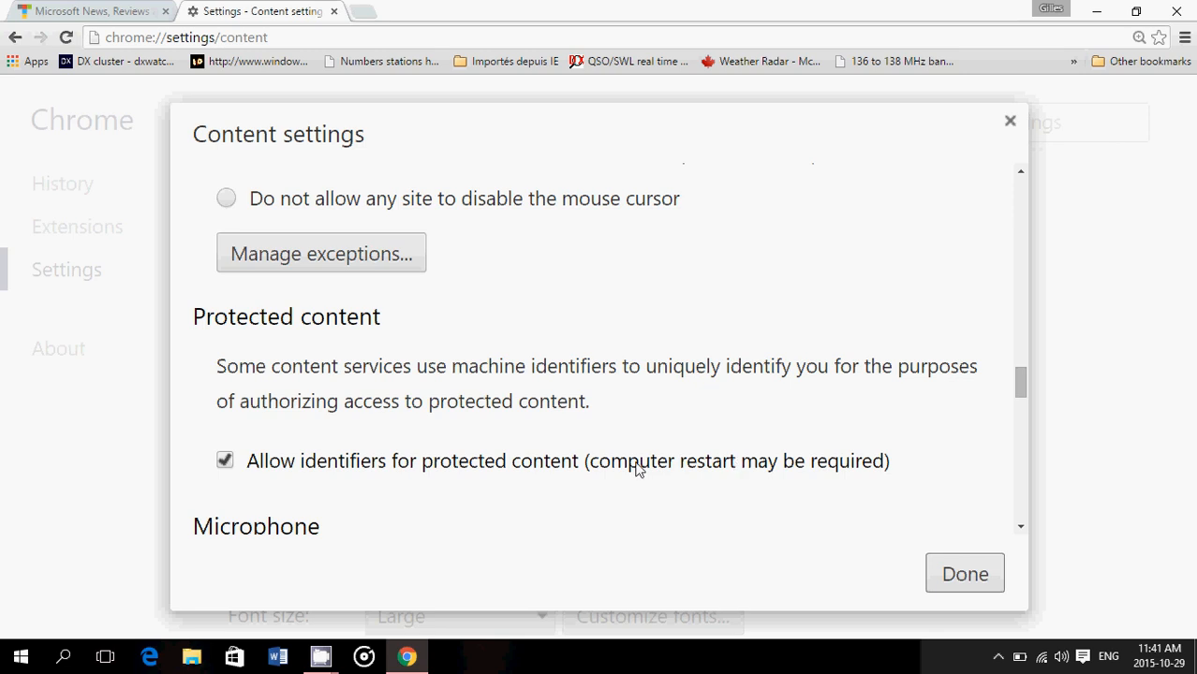
# Scroll to the Microphone section, set to ask before sites access it.
pyautogui.scroll(-3)
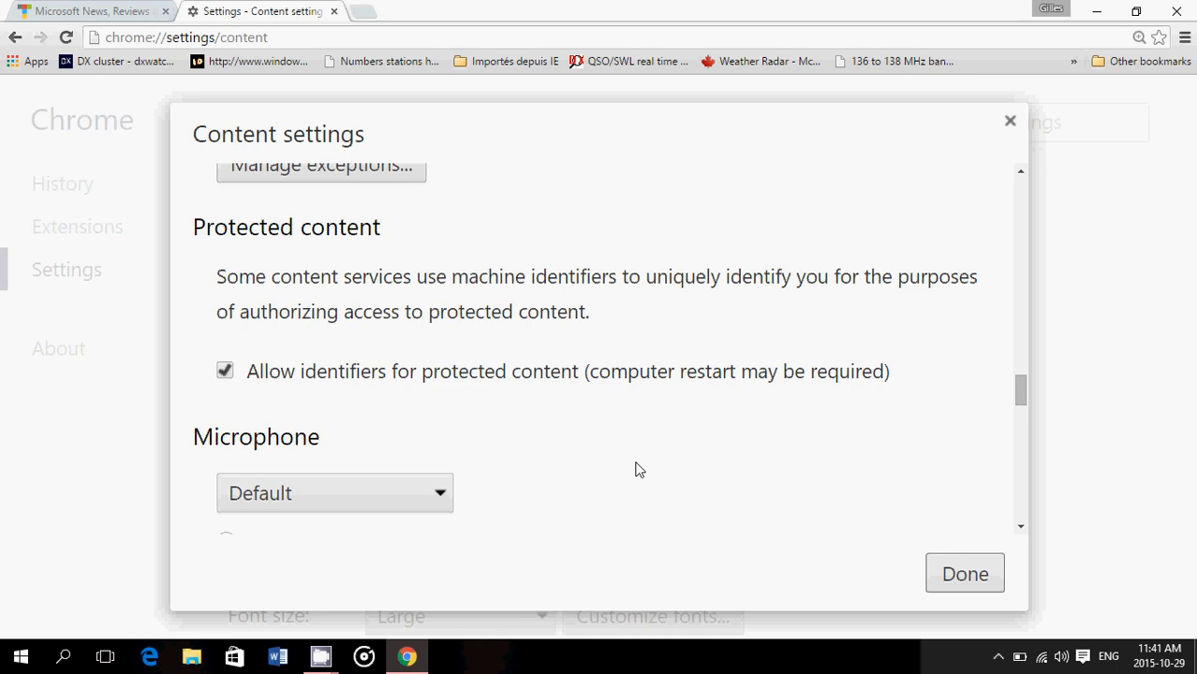
pyautogui.scroll(-3)
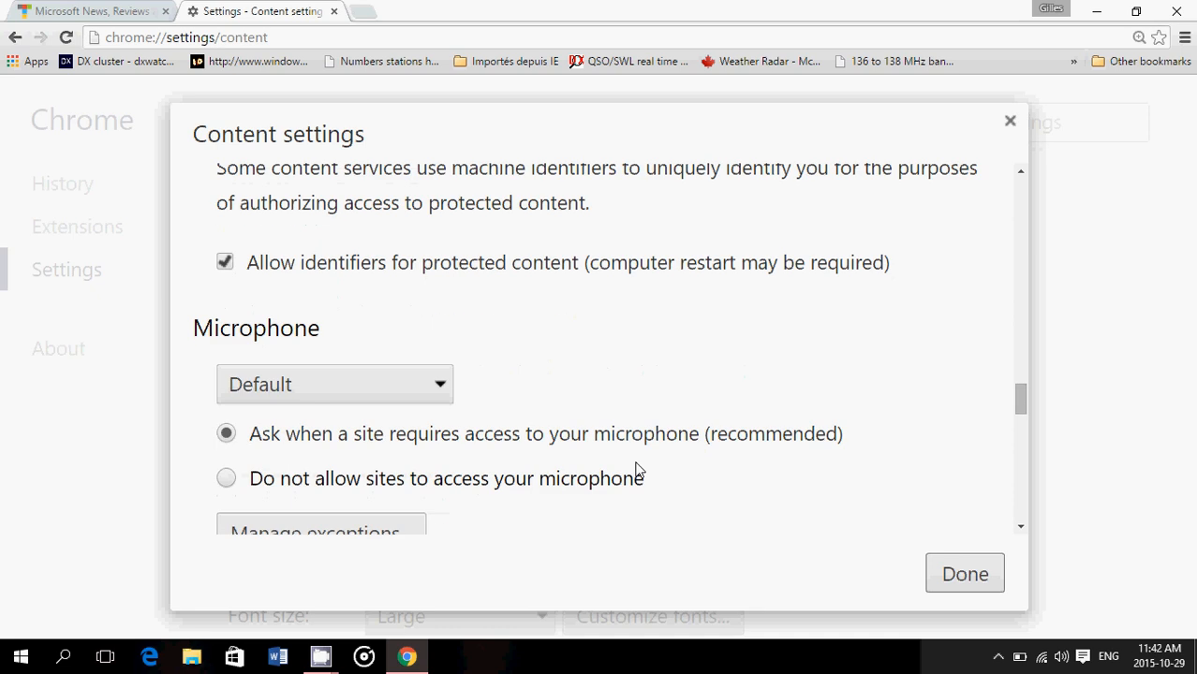
pyautogui.scroll(-3)
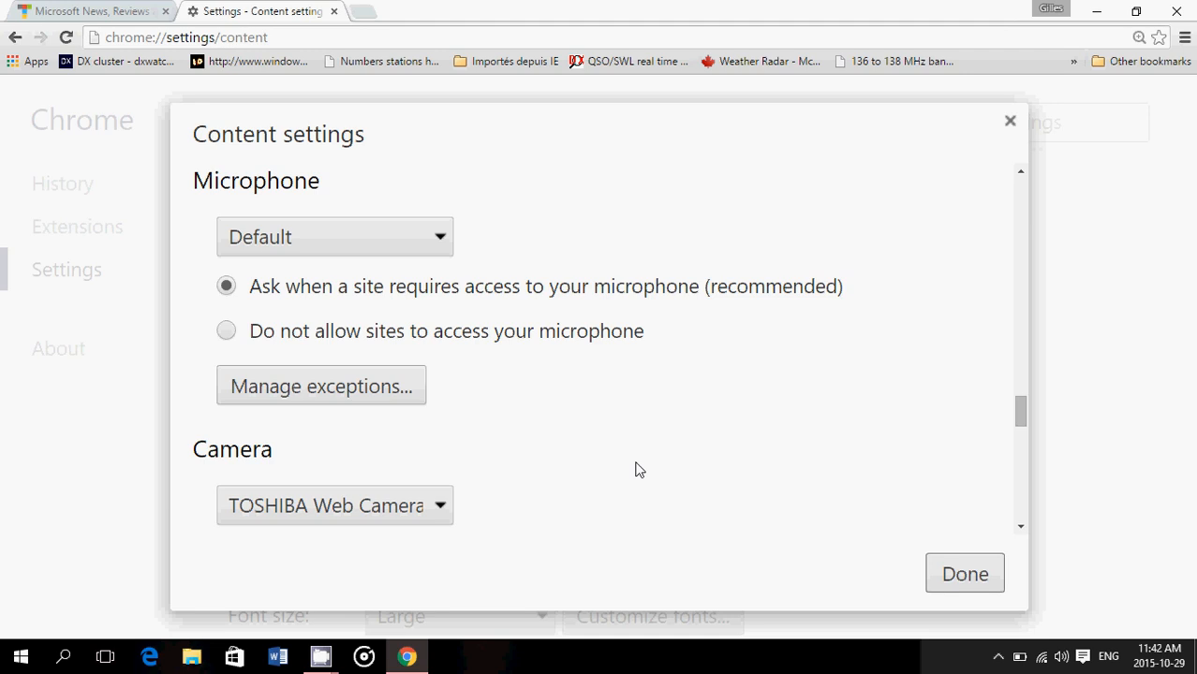
pyautogui.moveTo(618, 423)
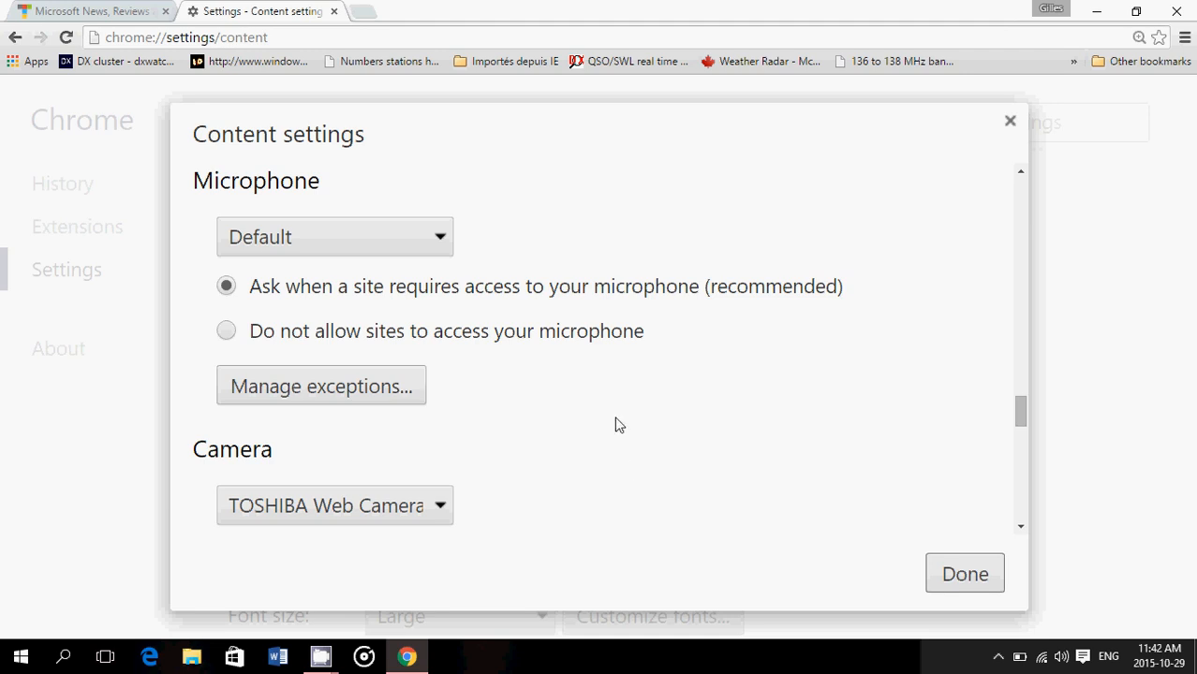
# Scroll through Camera set to ask down to Unsandboxed plugin access set to ask.
pyautogui.scroll(-3)
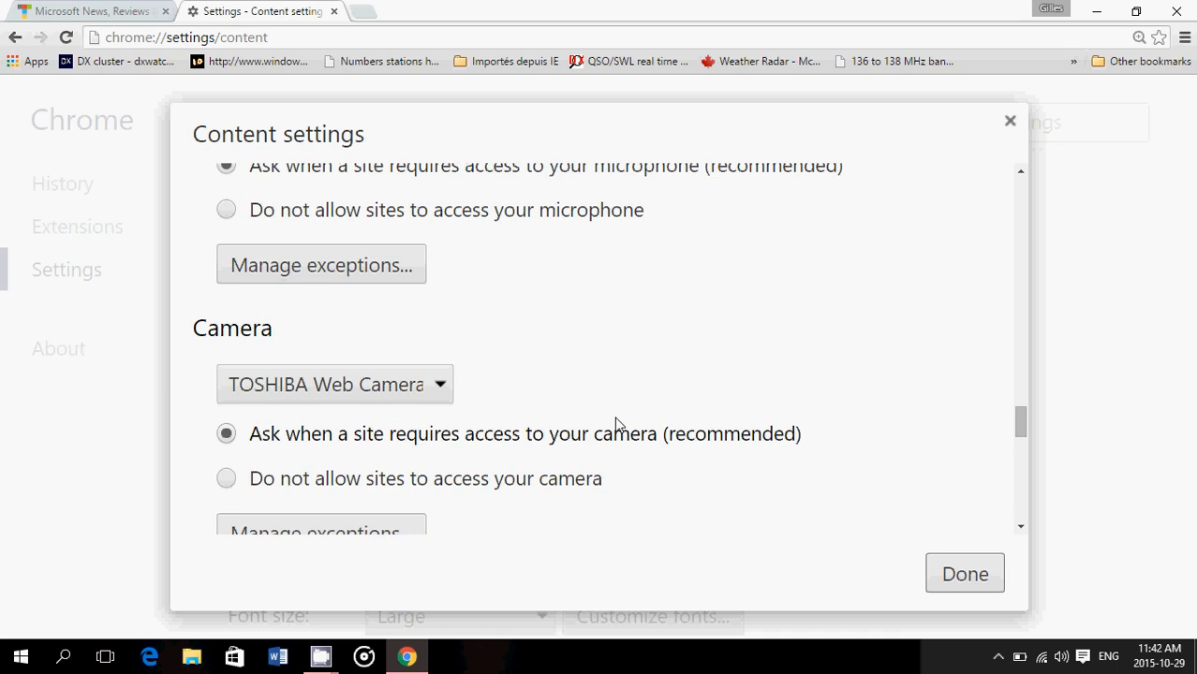
pyautogui.moveTo(621, 402)
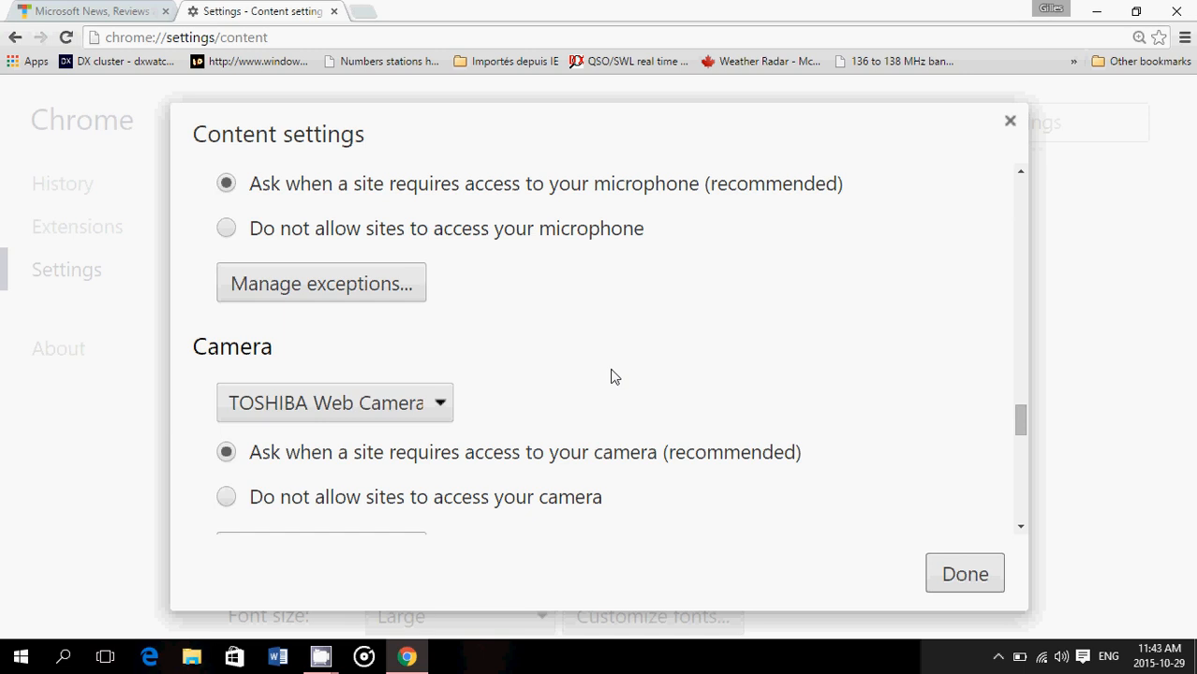
pyautogui.scroll(-3)
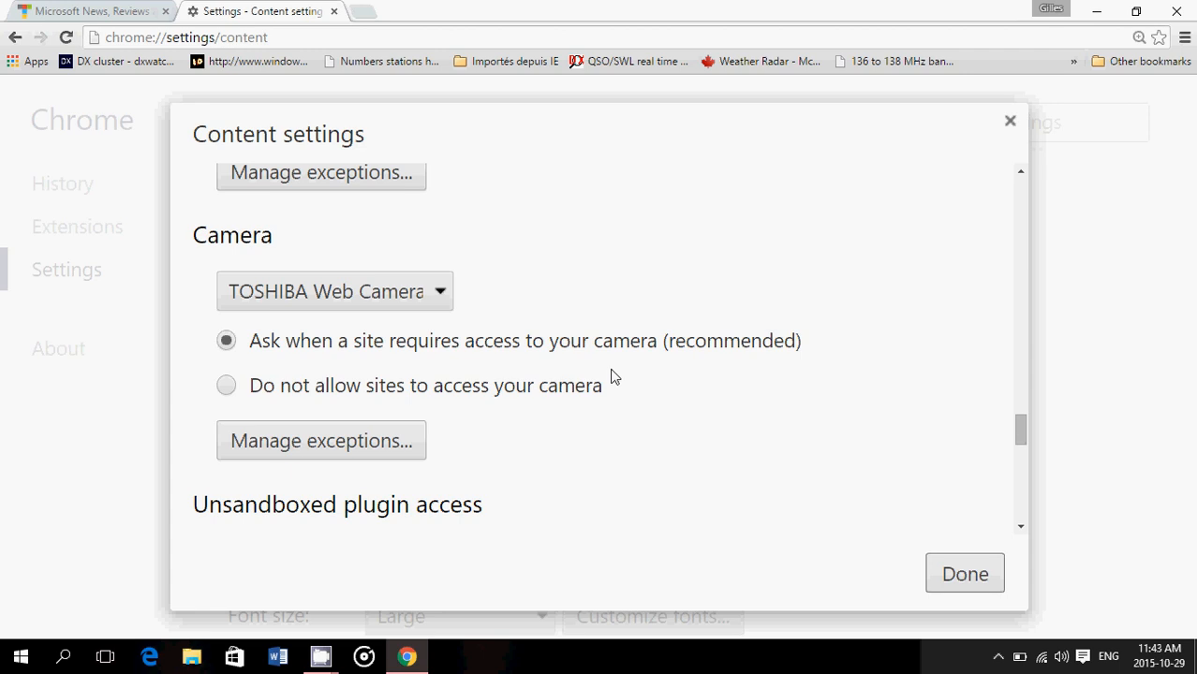
pyautogui.scroll(-3)
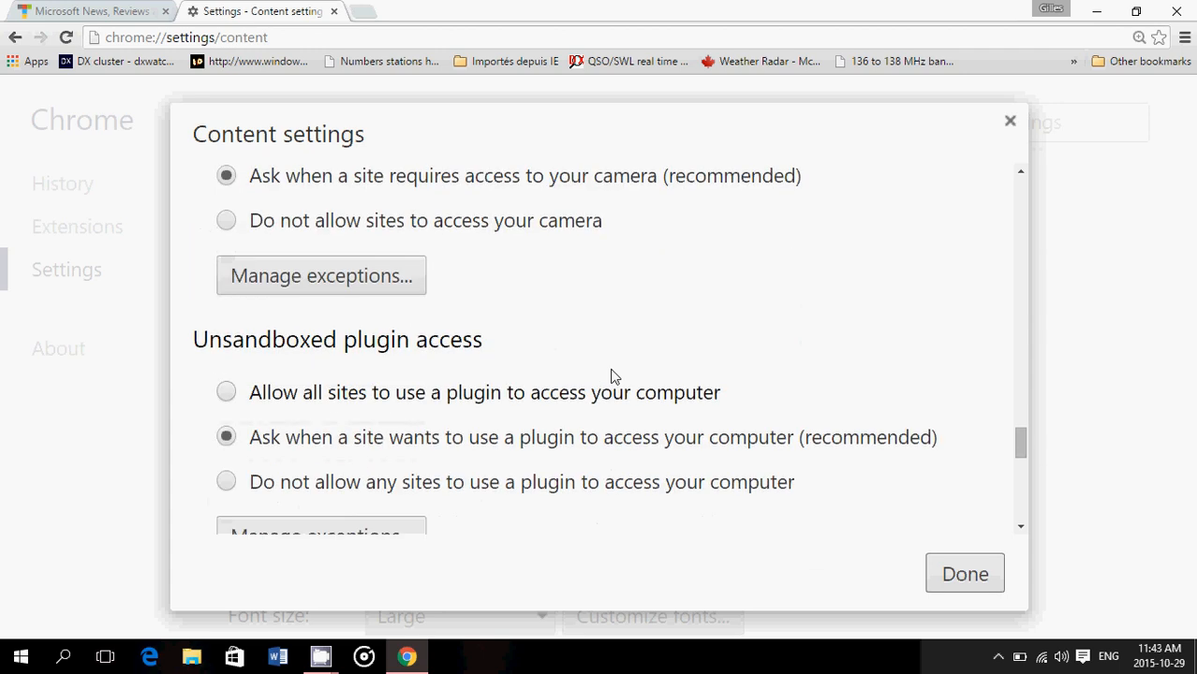
# Scroll past Unsandboxed plugin access to reach the Automatic Downloads section.
pyautogui.scroll(-3)
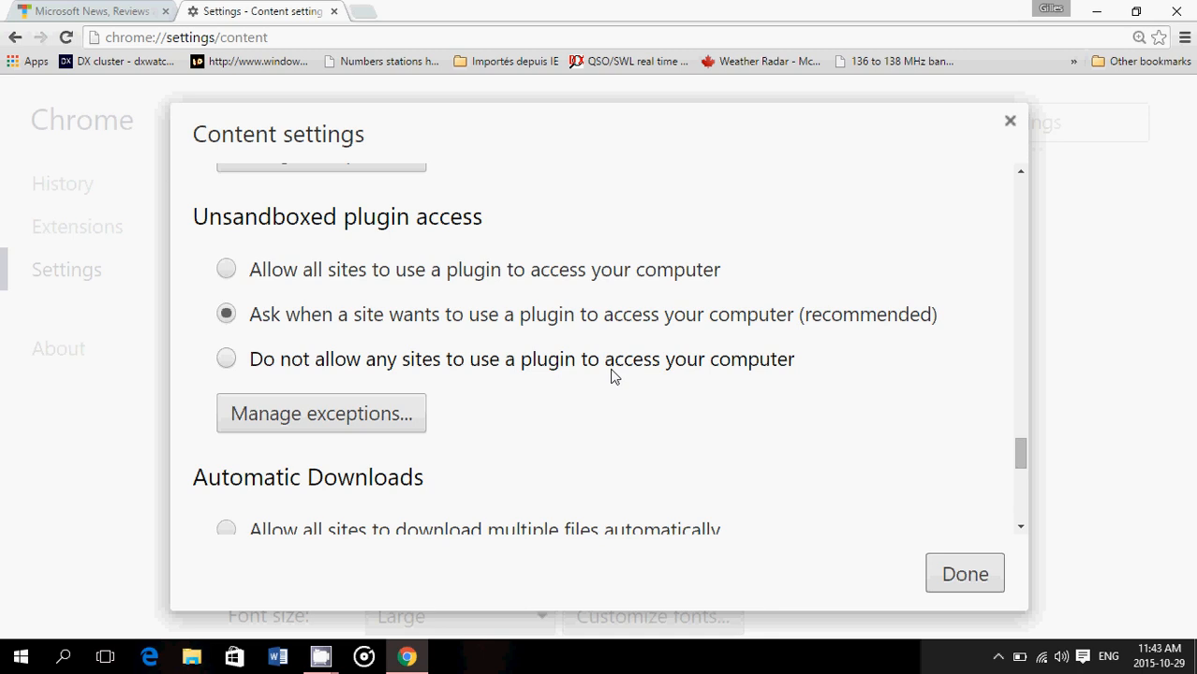
pyautogui.scroll(-3)
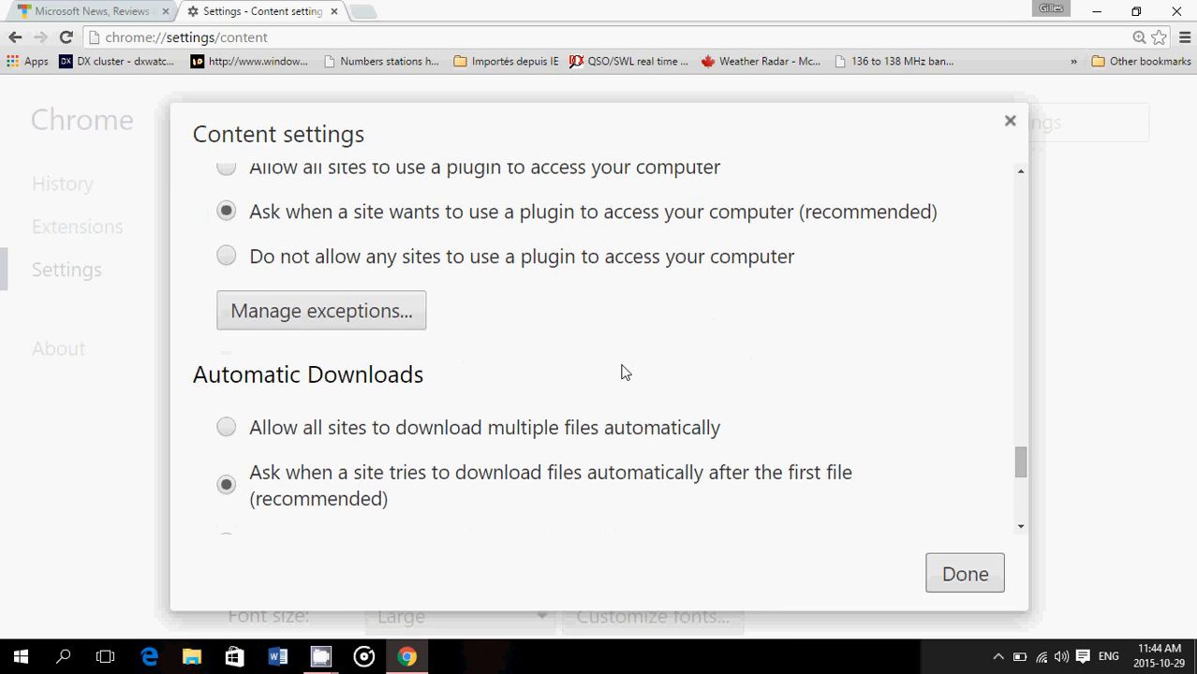
# Scroll past Automatic Downloads to the MIDI devices full control options.
pyautogui.scroll(-3)
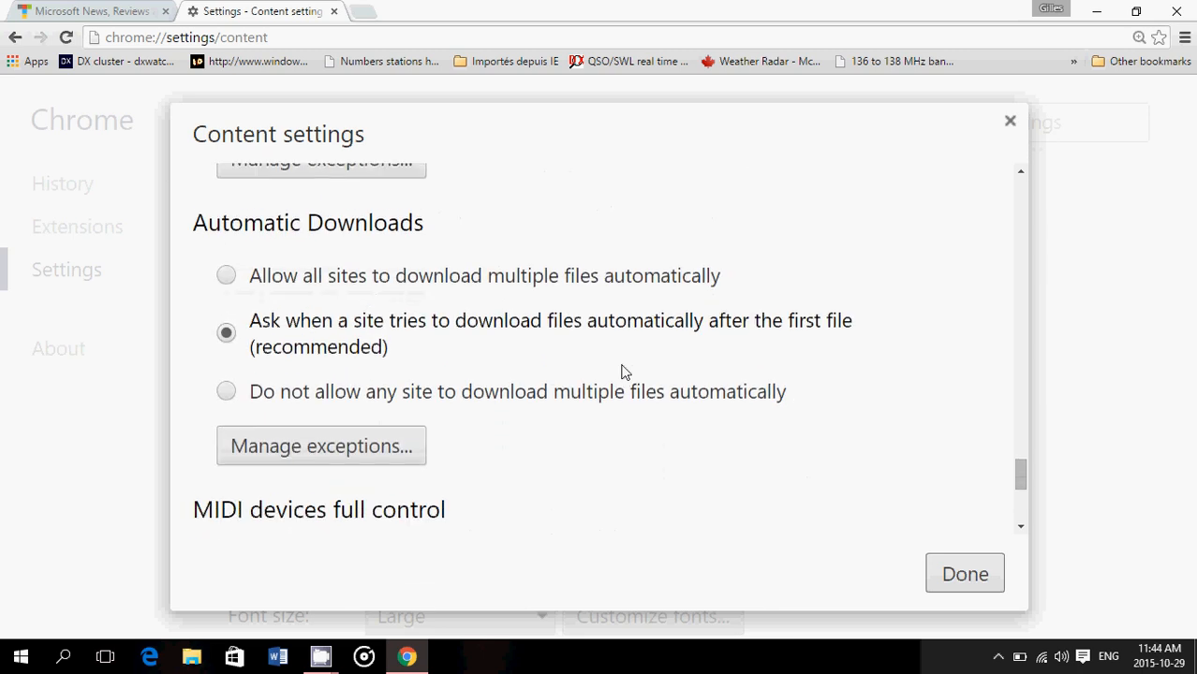
pyautogui.scroll(-3)
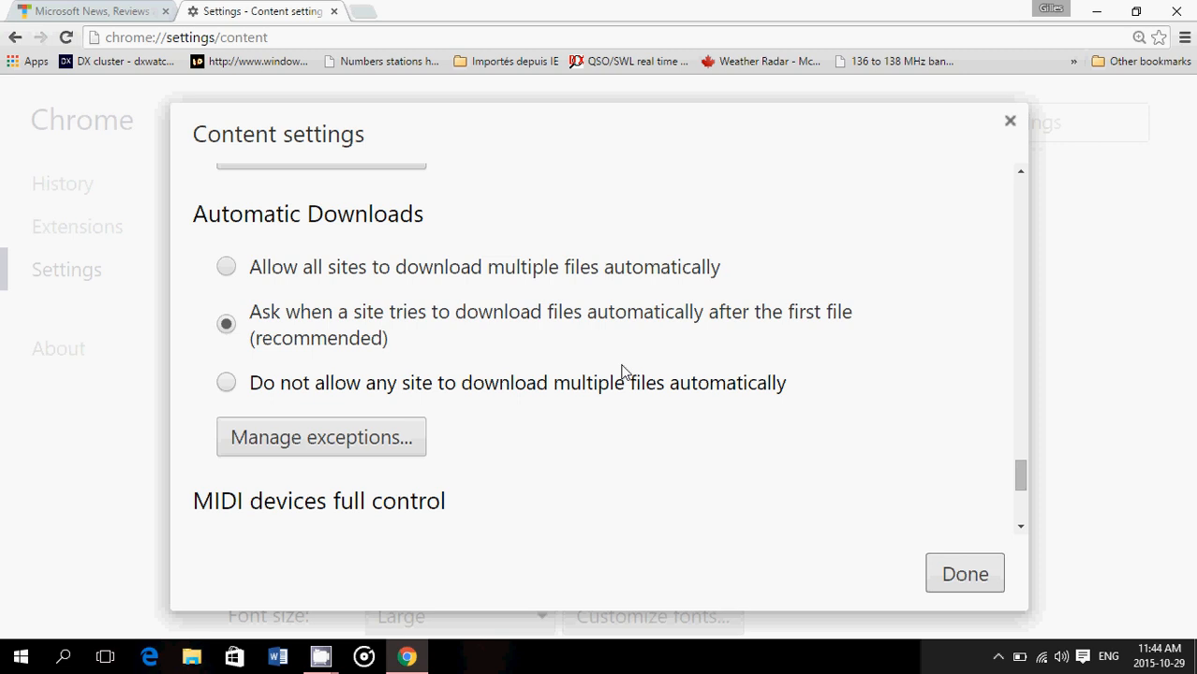
pyautogui.moveTo(566, 519)
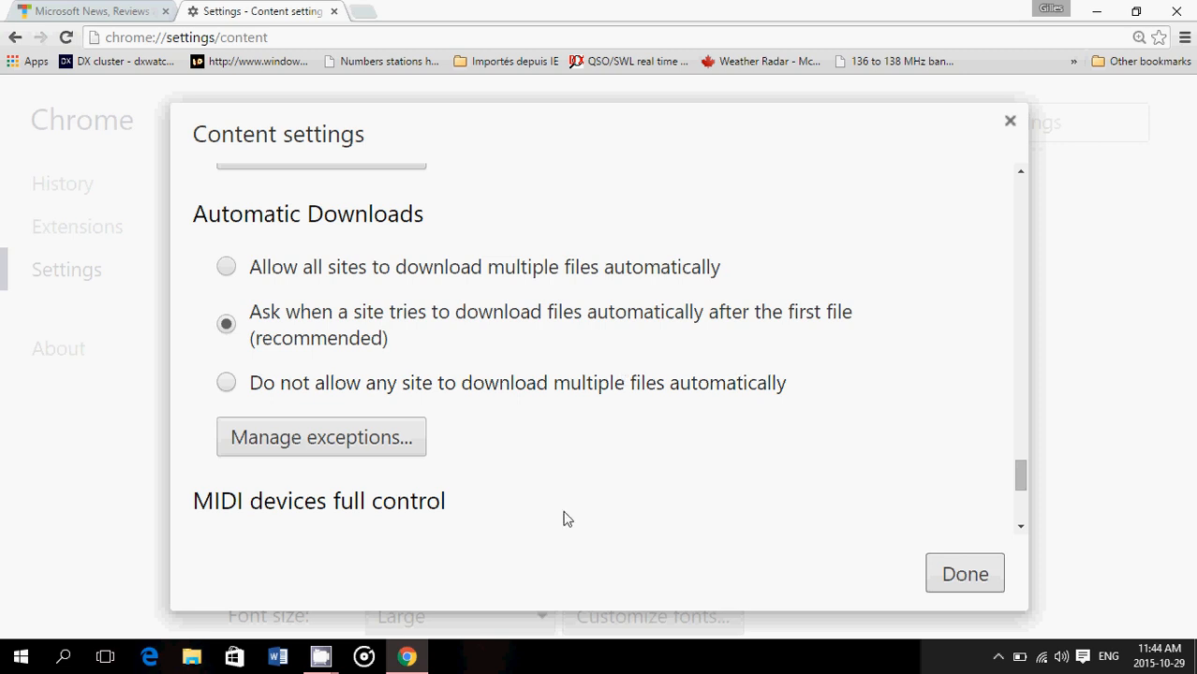
pyautogui.scroll(-3)
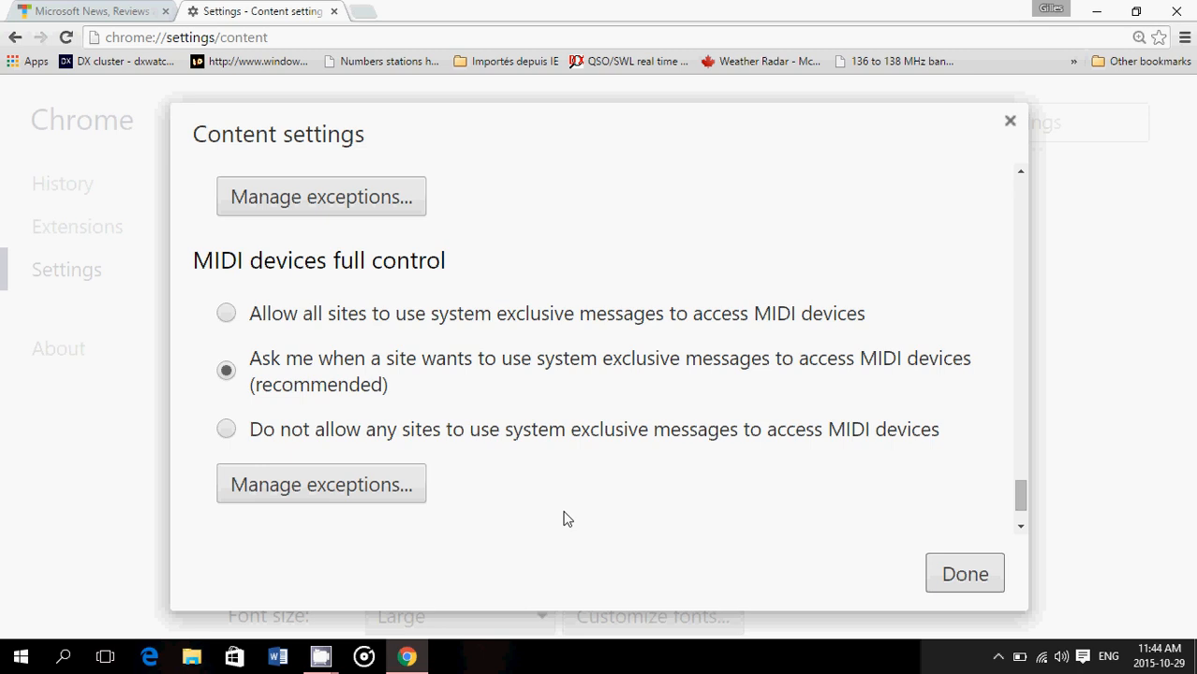
# Scroll to Zoom Levels and close Content settings with Done, returning to Settings.
pyautogui.scroll(-3)
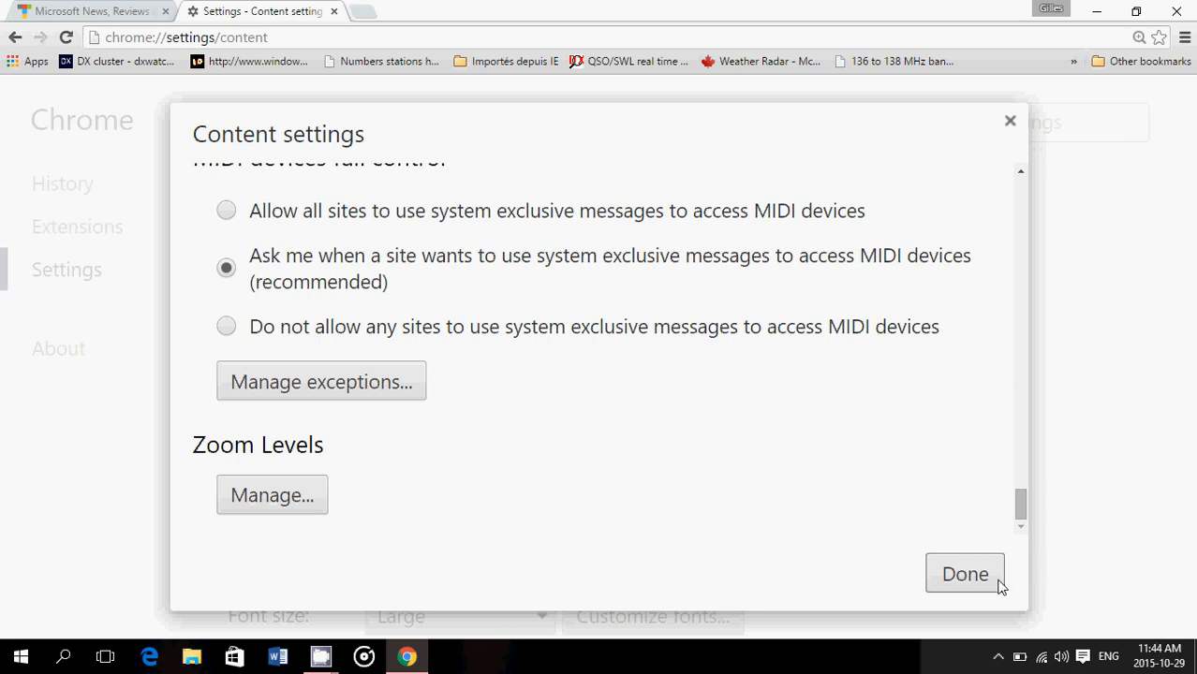
pyautogui.click(964, 573)
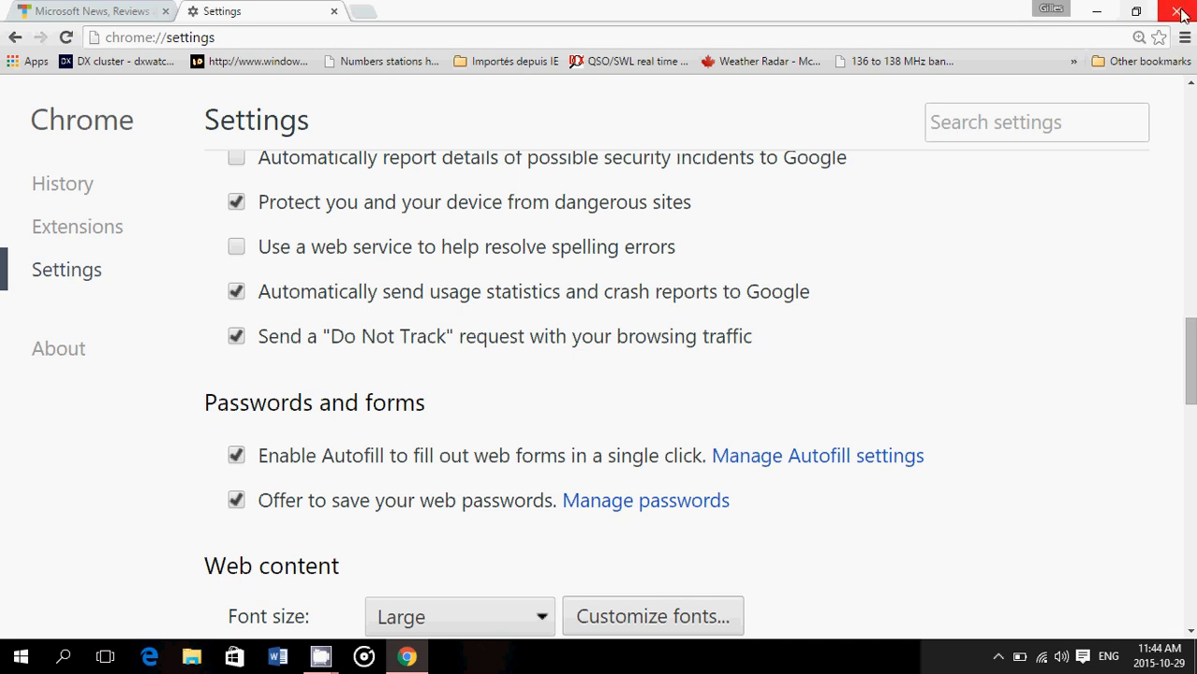
# Close the Chrome window and stop the CamStudio screen recording.
pyautogui.click(1180, 11)
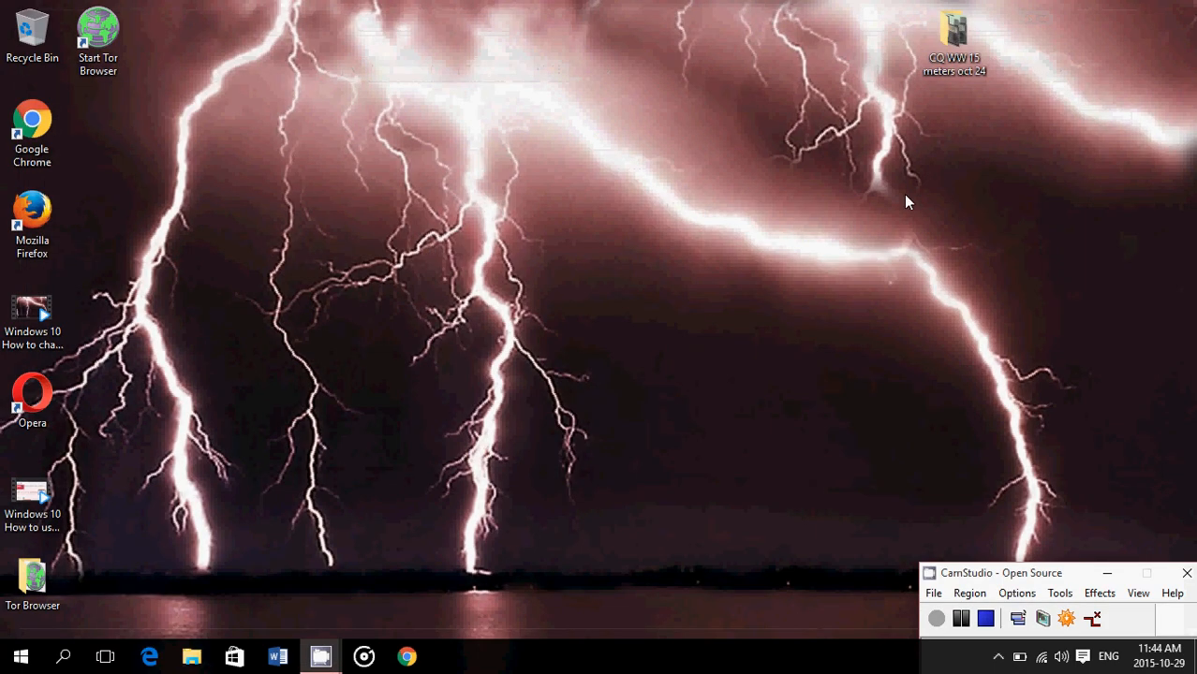
pyautogui.moveTo(768, 292)
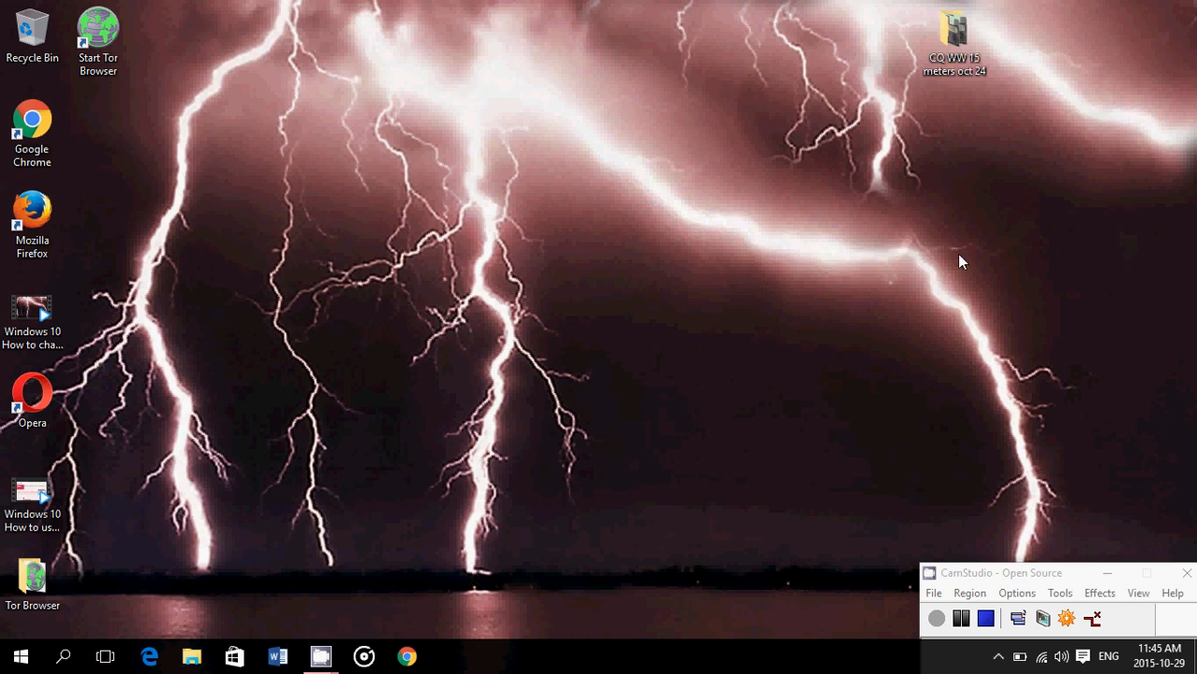
pyautogui.moveTo(735, 532)
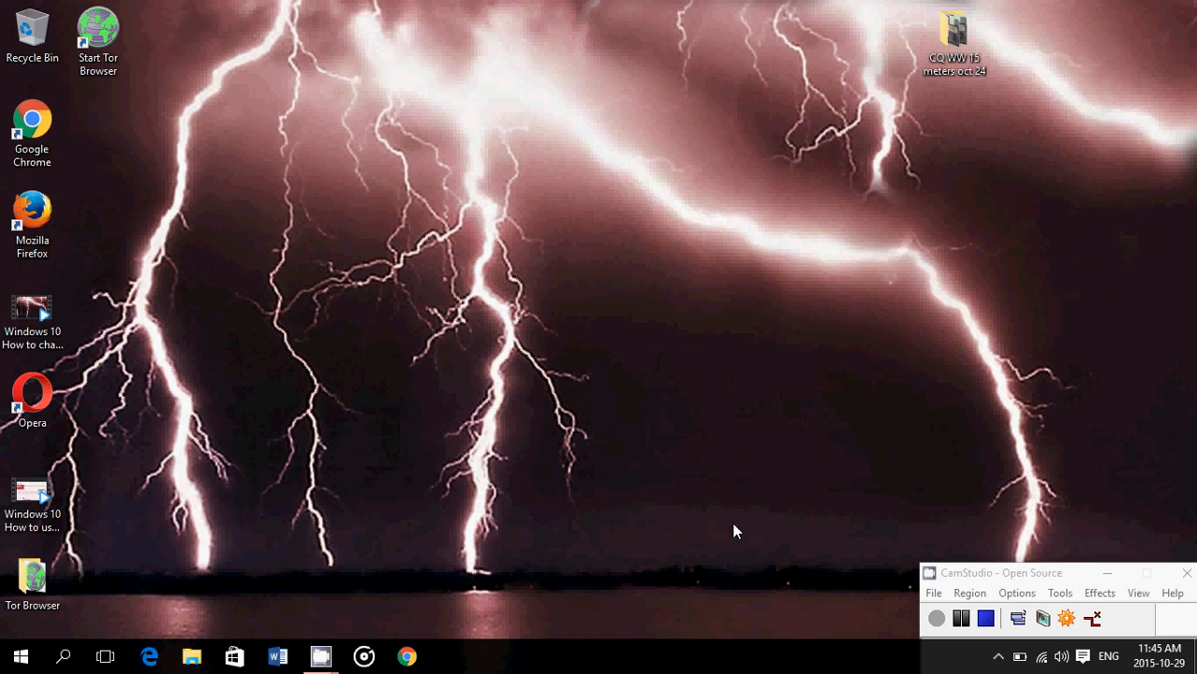
pyautogui.click(985, 618)
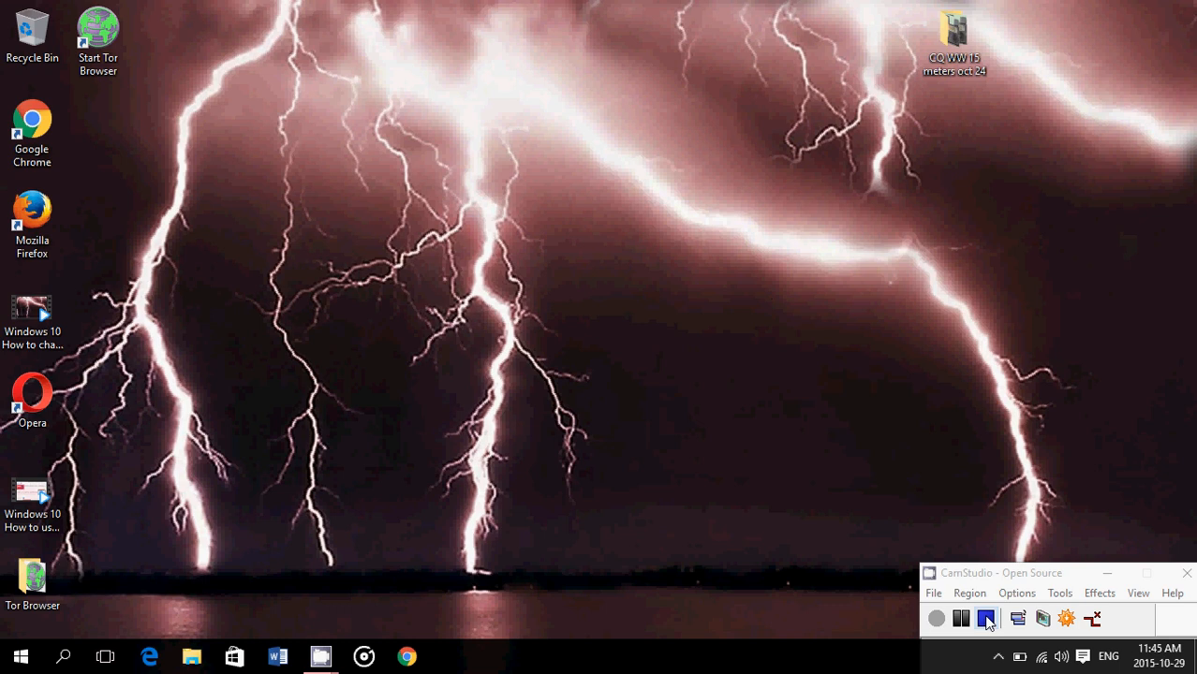